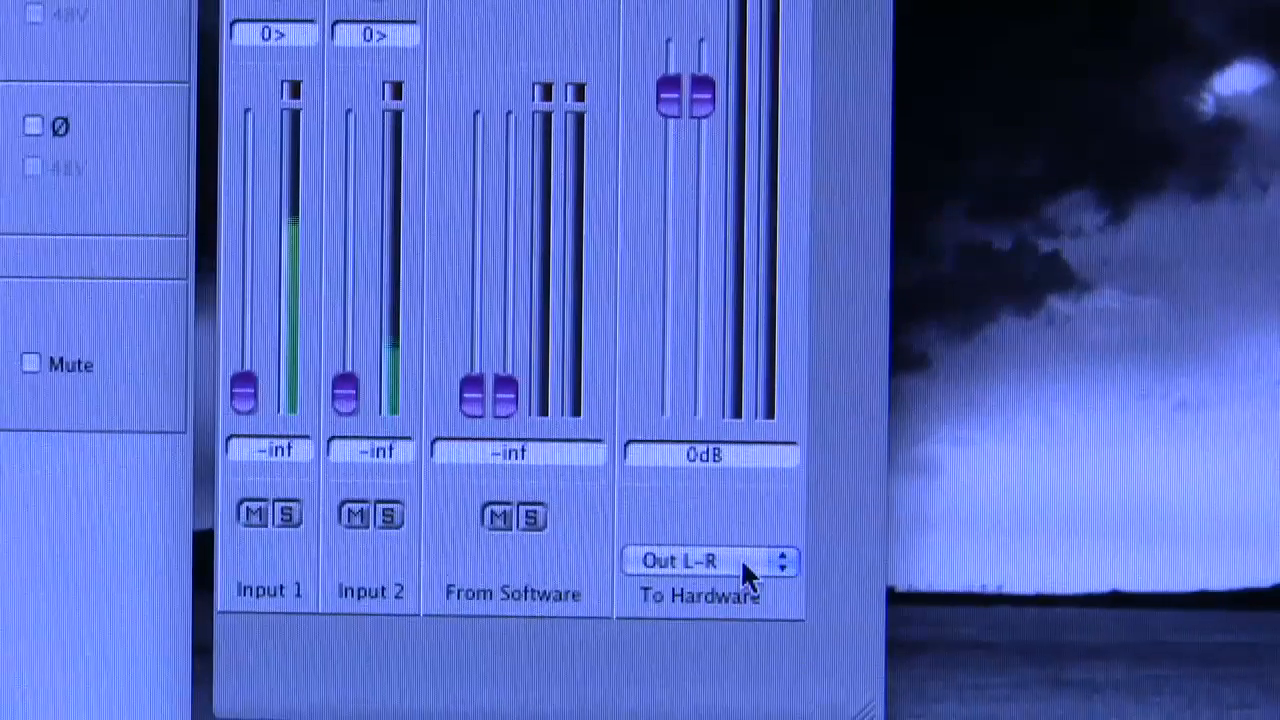
mouse_move(660, 516)
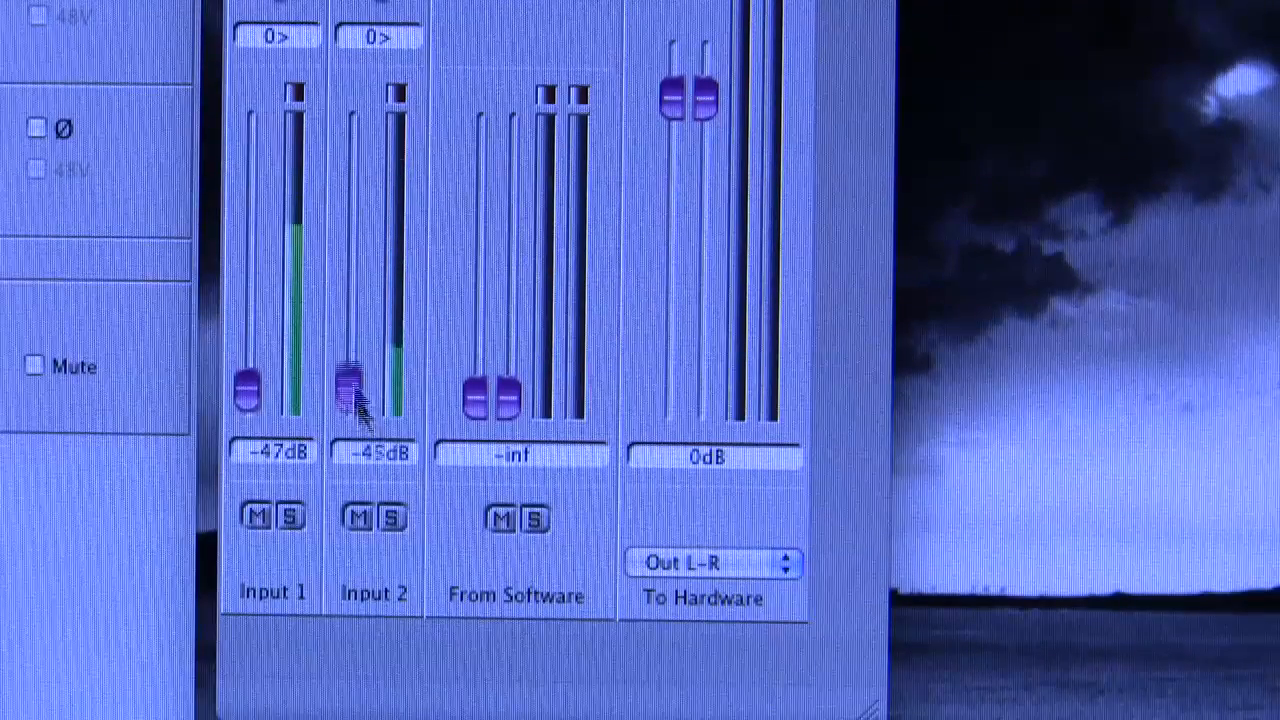
- Experiment with the Input 2 fader and settle it around -14 dB
left_click_drag(356, 390, 352, 220)
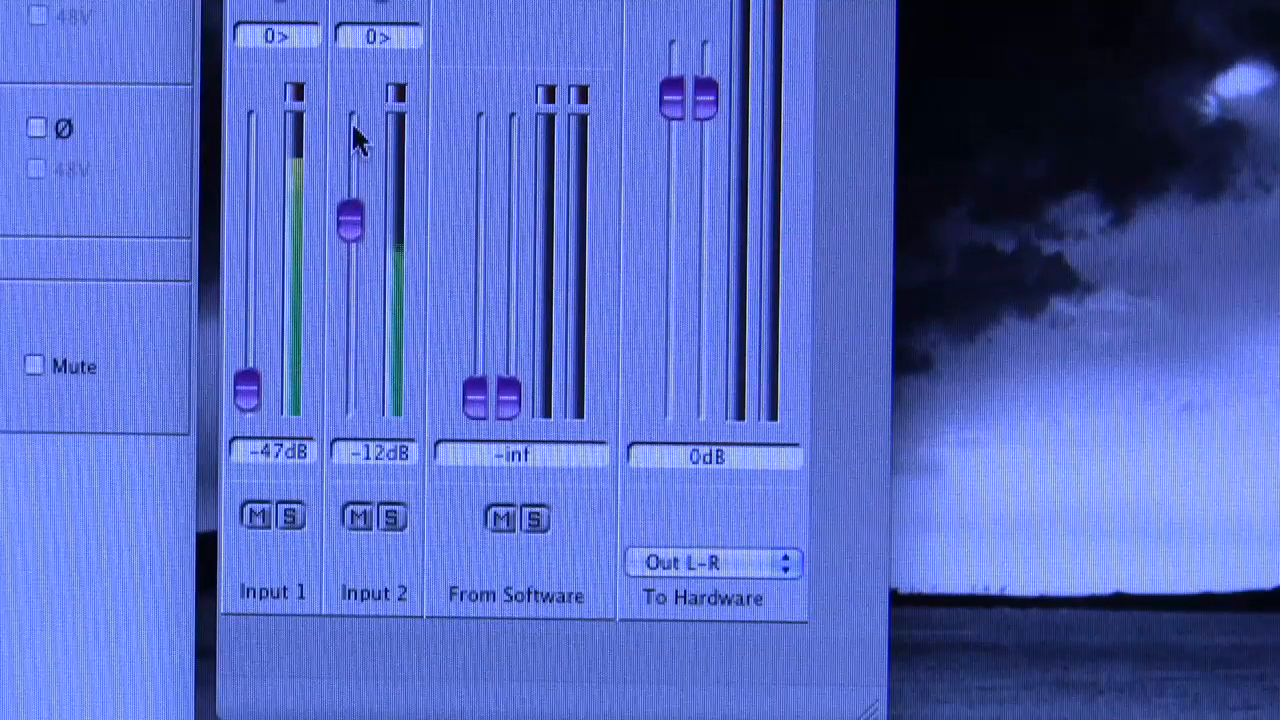
left_click_drag(350, 220, 350, 236)
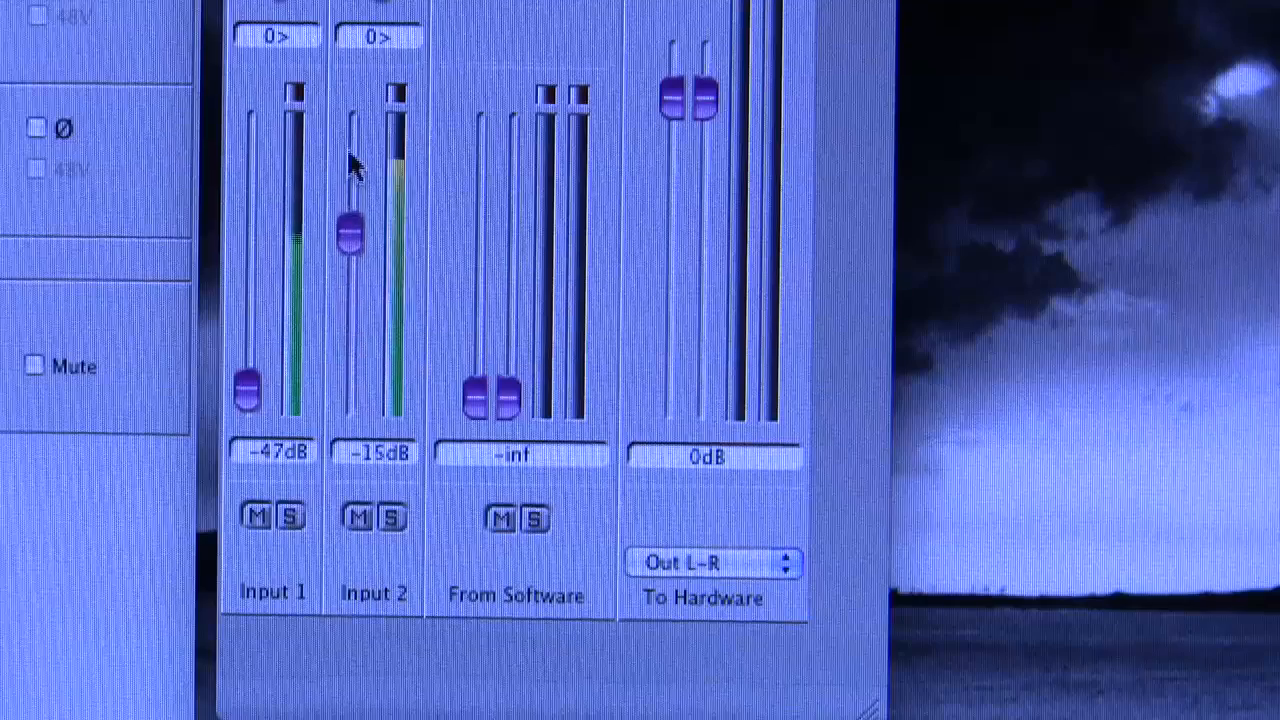
left_click_drag(348, 232, 348, 390)
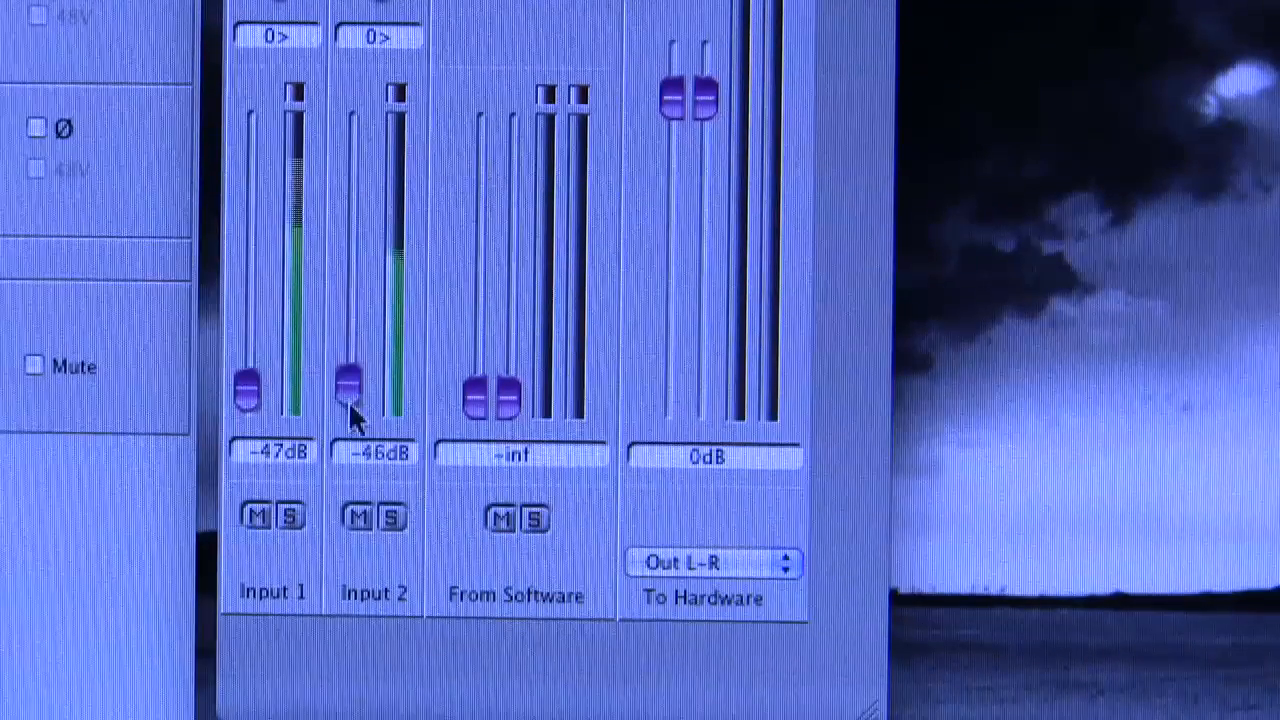
left_click_drag(360, 390, 348, 228)
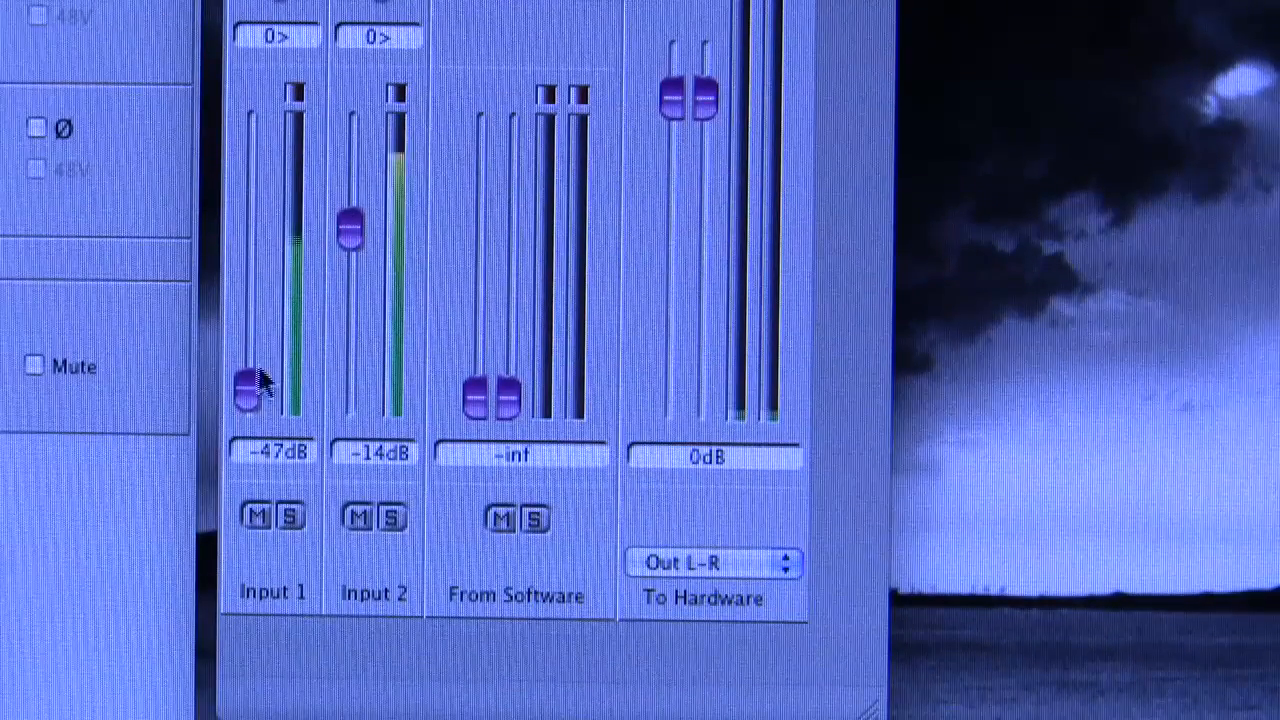
- Raise Input 1 and match Input 2 so both inputs sit at about -1 dB
left_click_drag(250, 390, 250, 204)
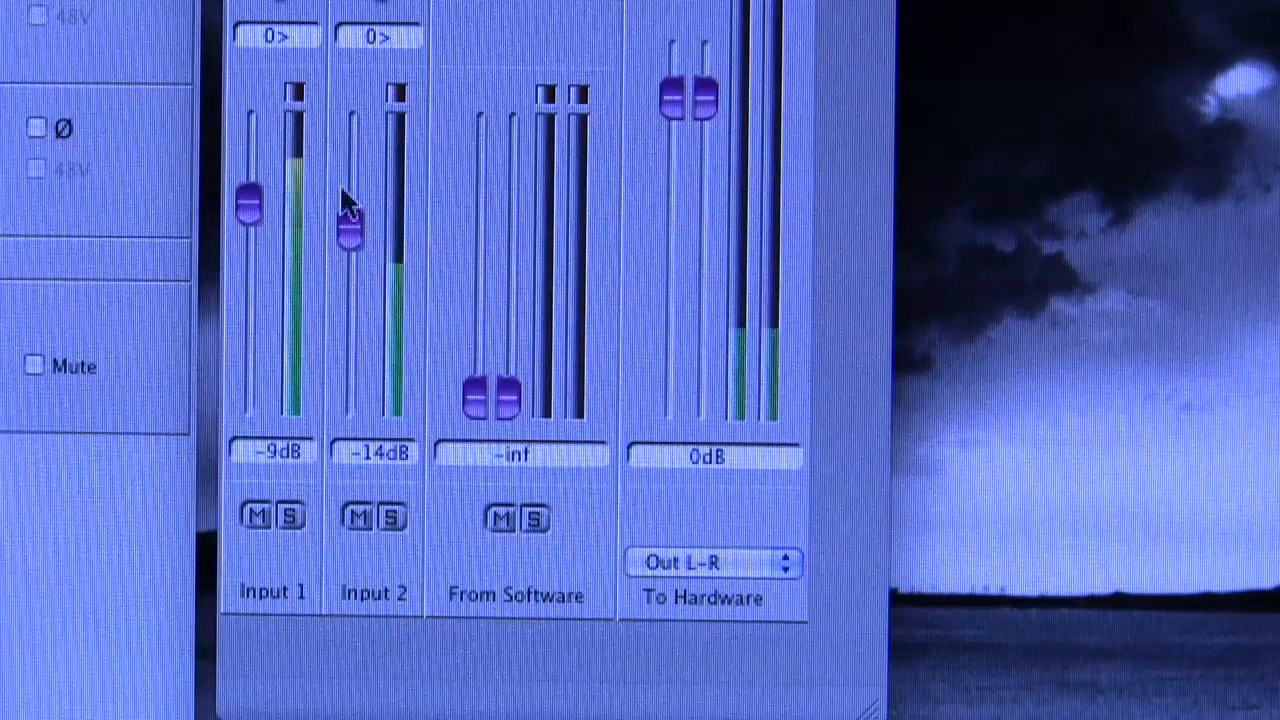
left_click_drag(248, 204, 248, 176)
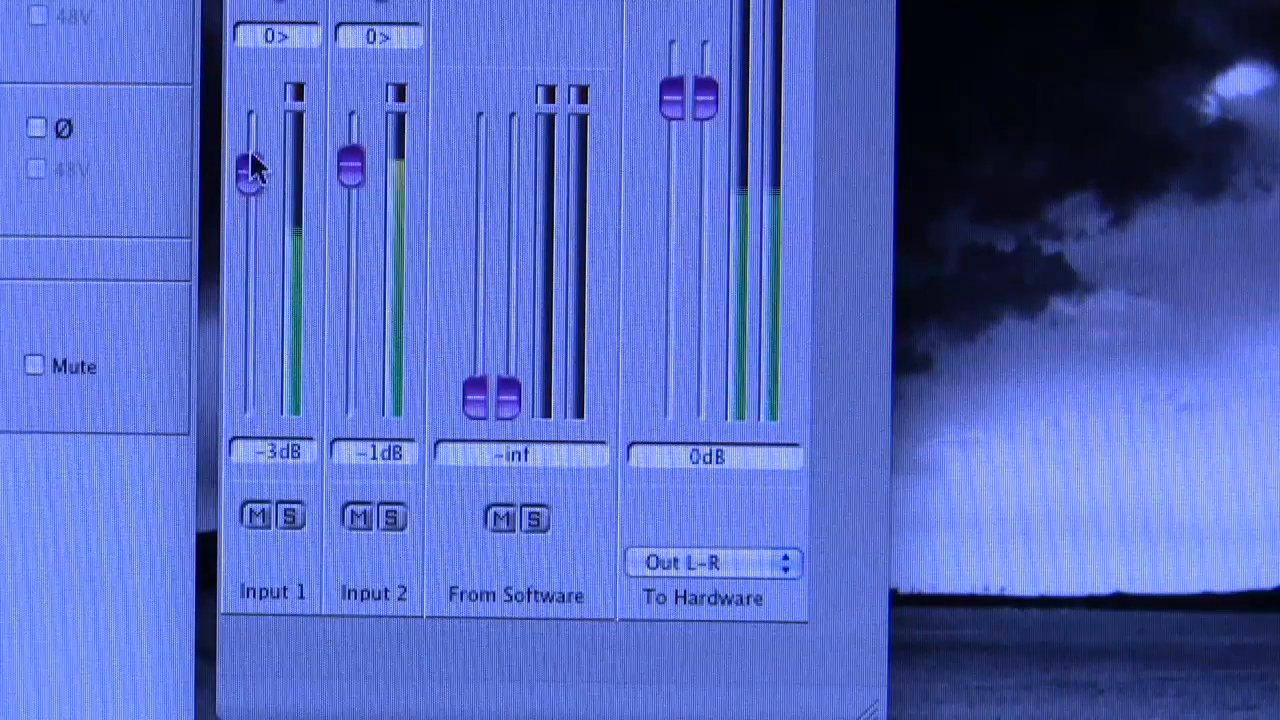
left_click_drag(248, 170, 248, 184)
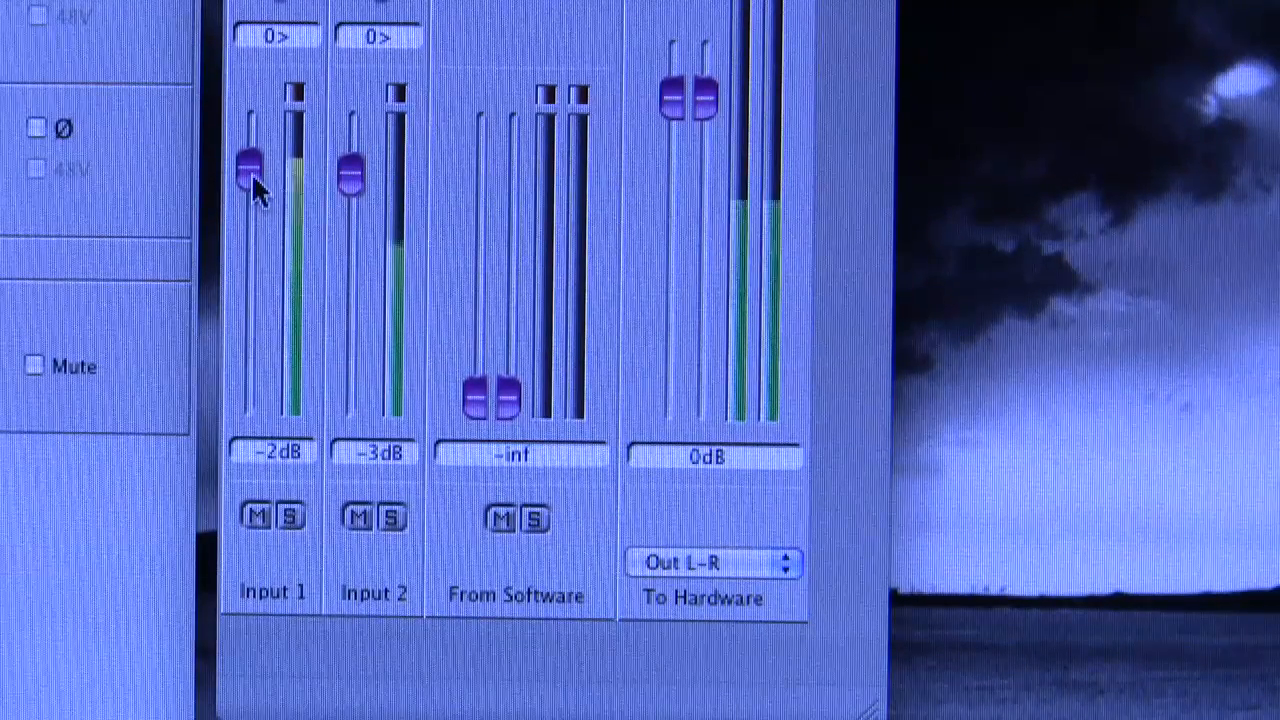
left_click_drag(348, 176, 348, 164)
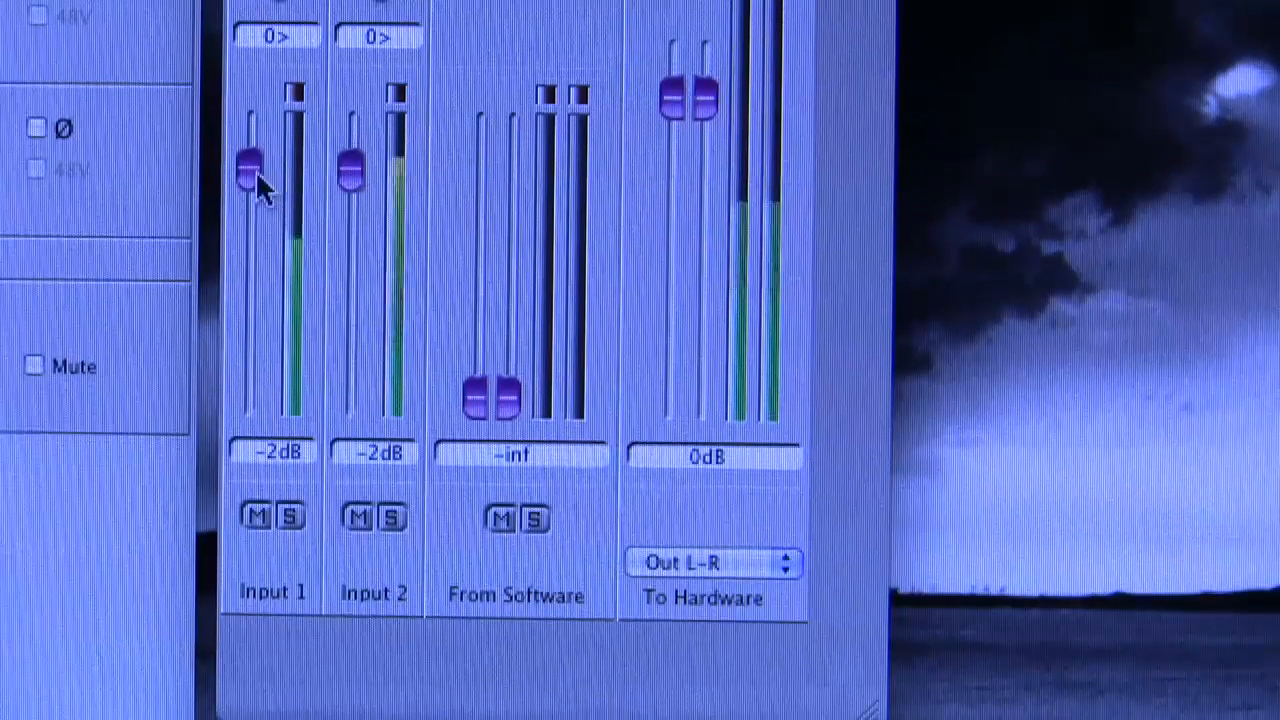
left_click_drag(348, 176, 348, 168)
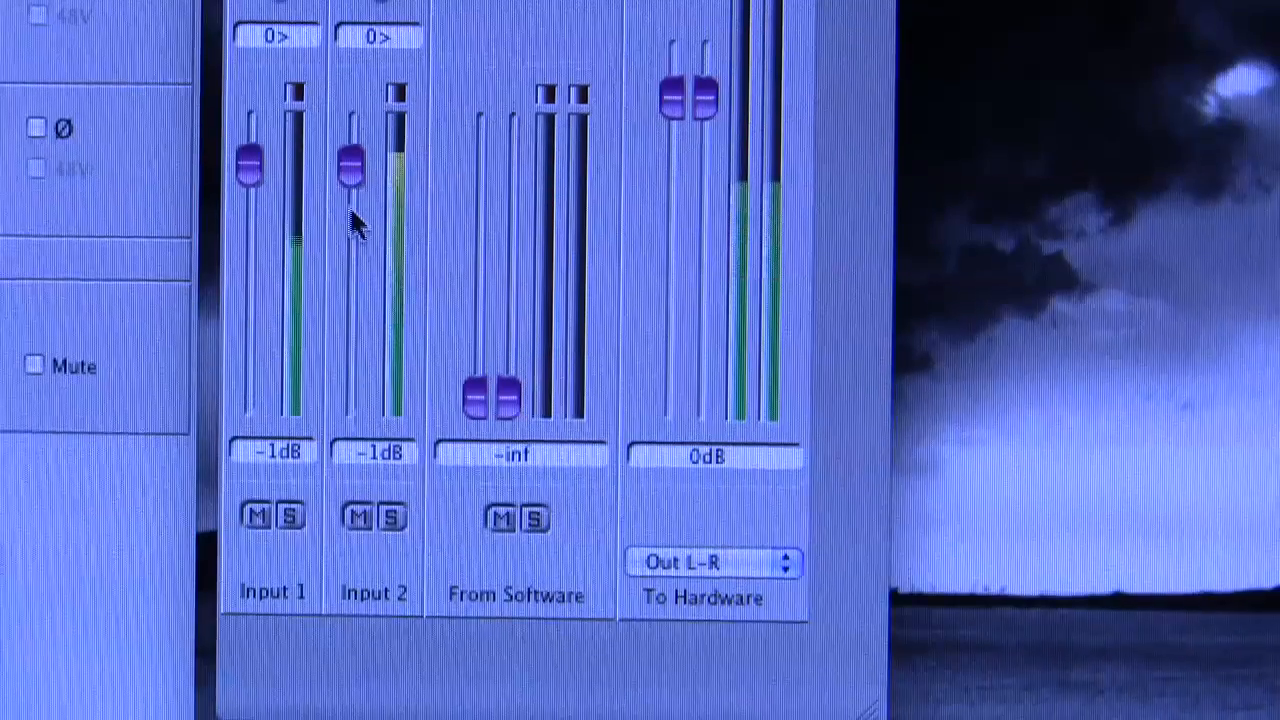
mouse_move(904, 300)
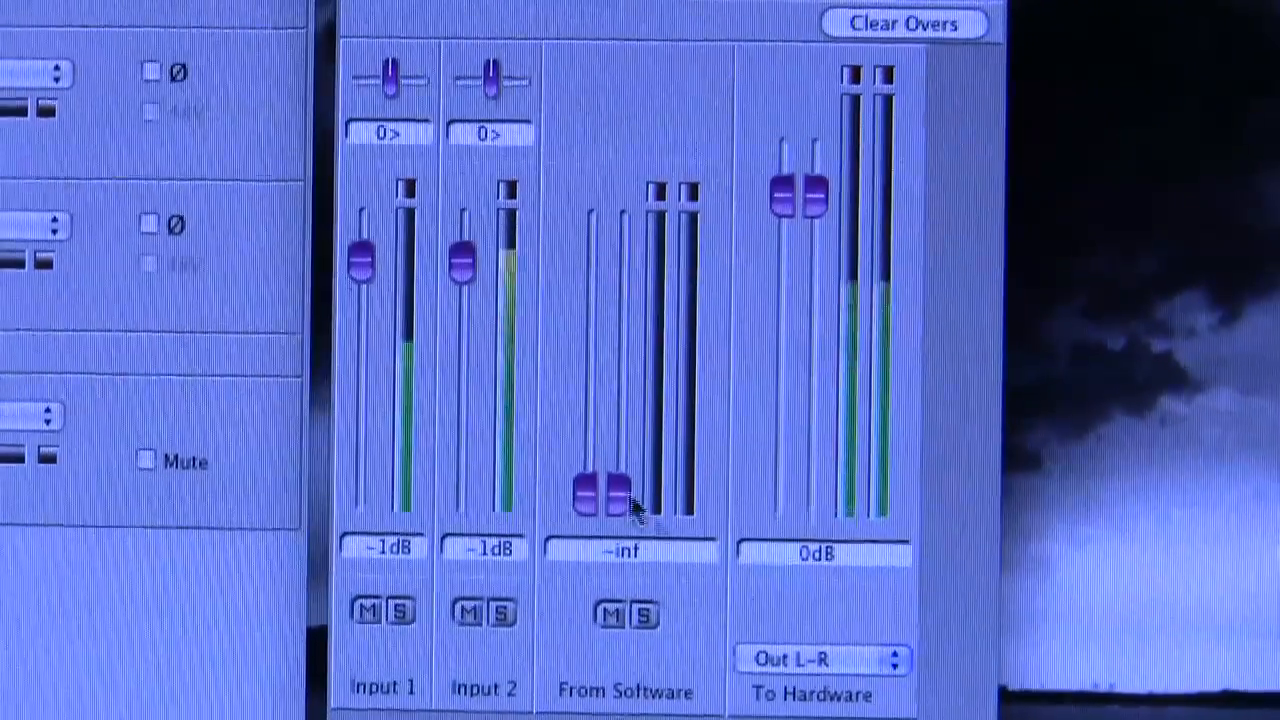
- Pull both inputs to -inf and set the To Hardware destination to None
left_click_drag(462, 258, 462, 500)
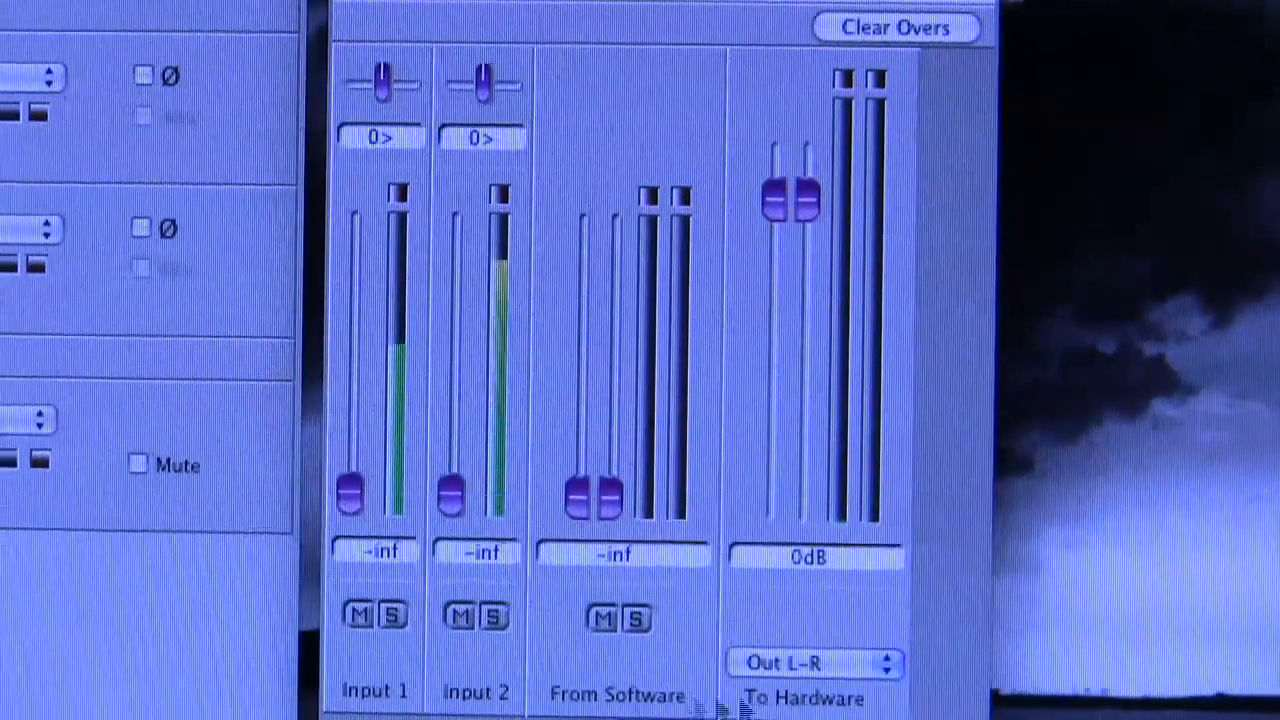
left_click(810, 662)
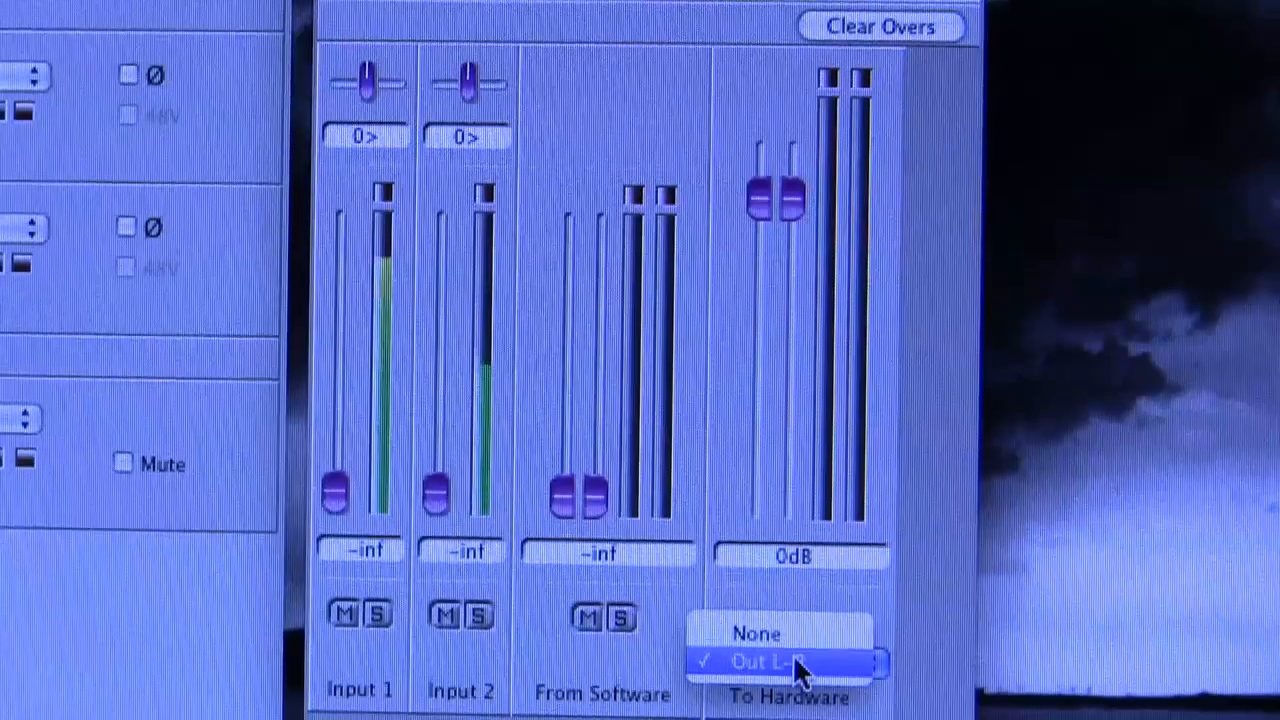
left_click(756, 632)
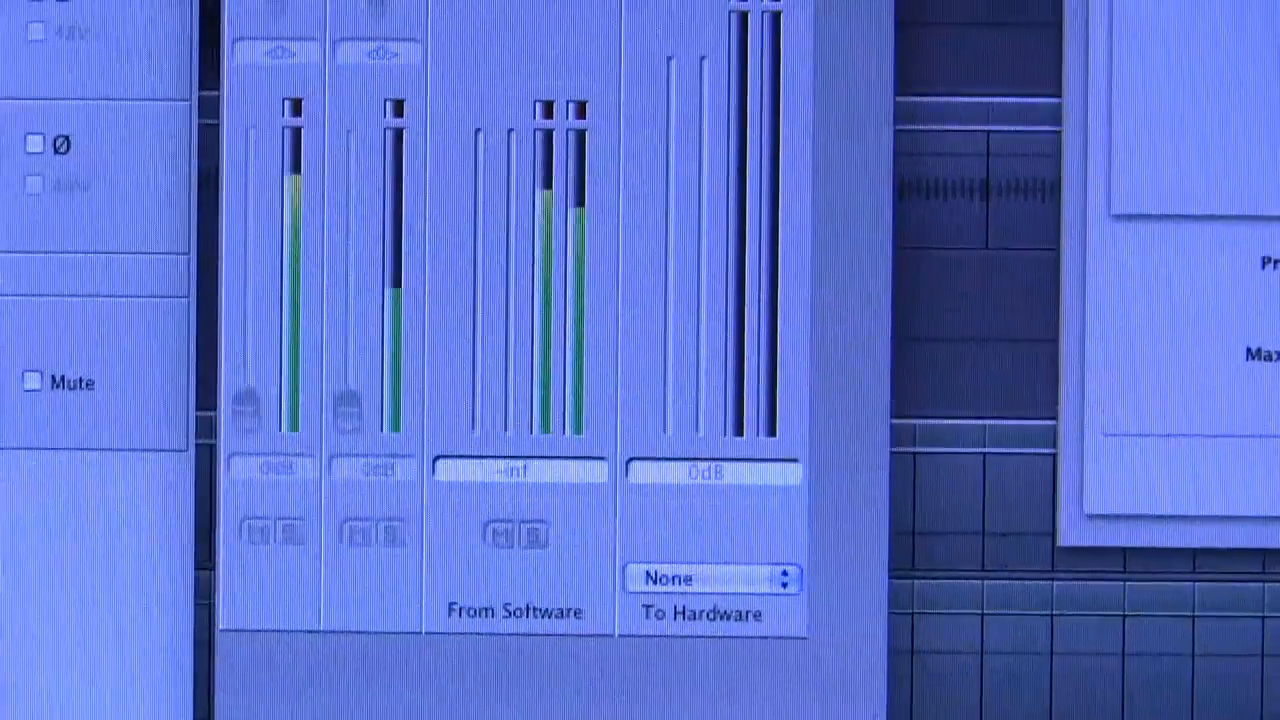
- Route the mixer back to Out L-R and ride the From Software fader around -28 to -32 dB
left_click(710, 578)
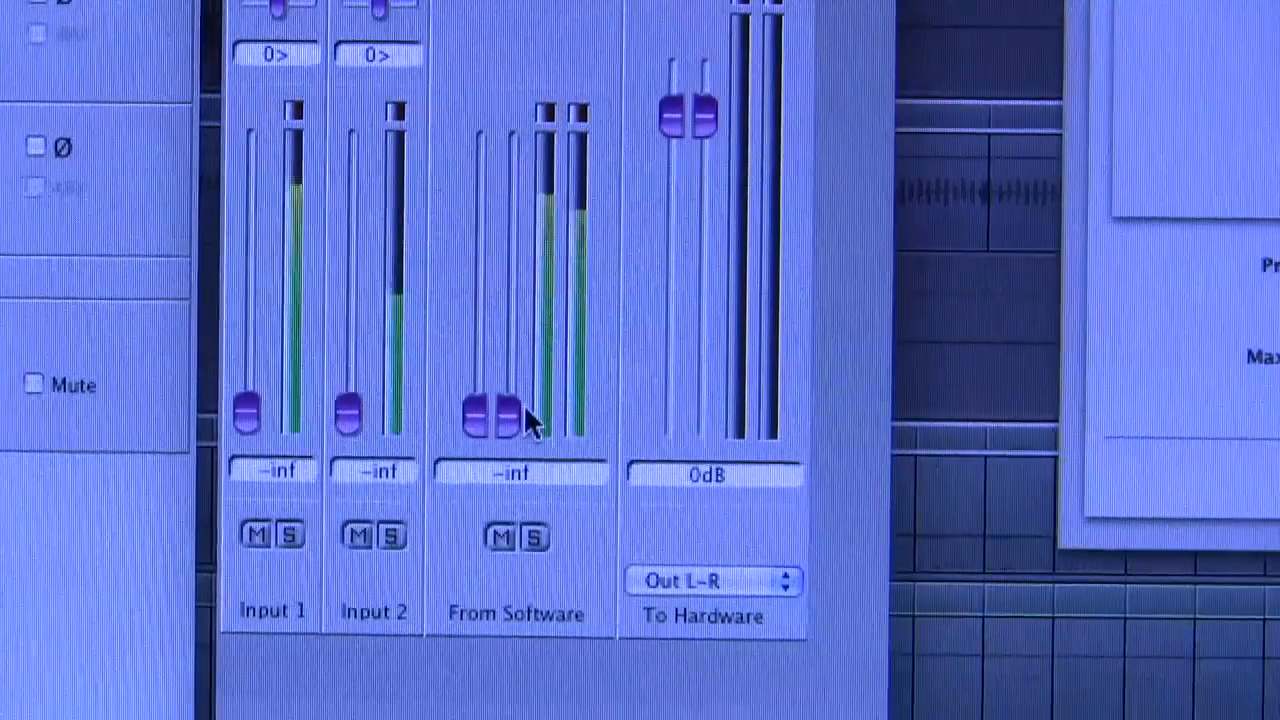
left_click_drag(490, 414, 490, 236)
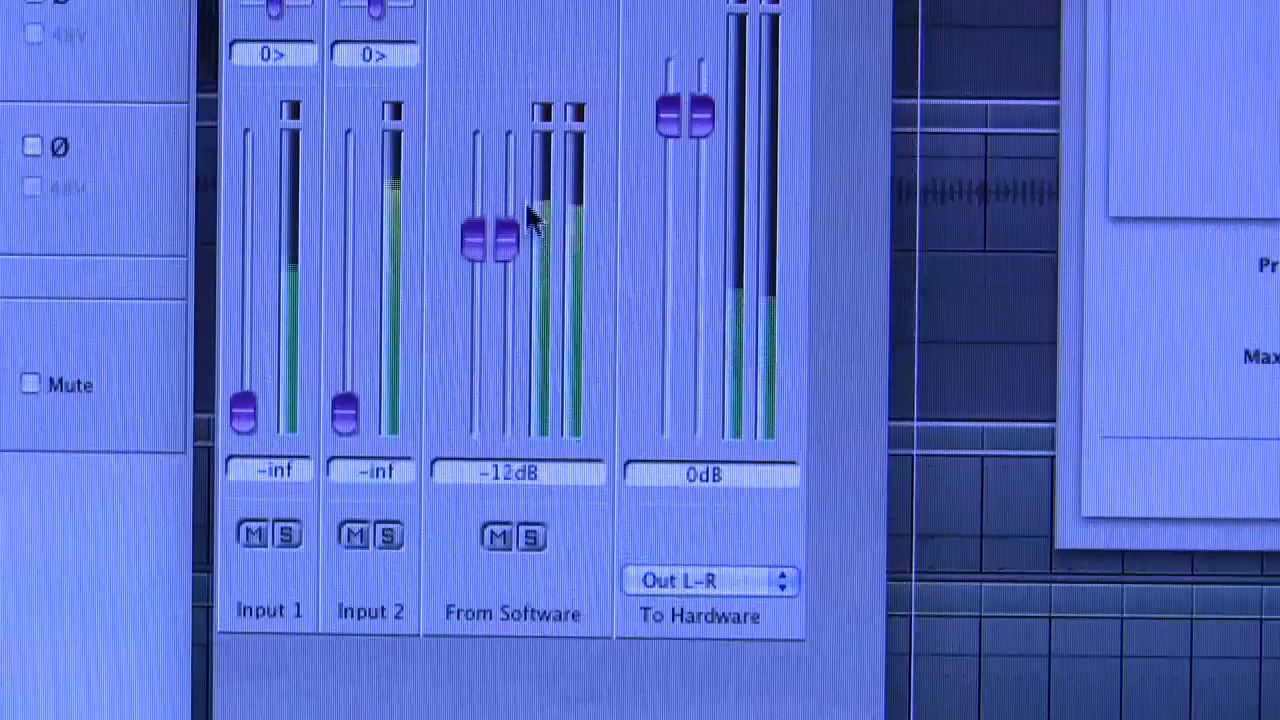
left_click_drag(490, 236, 490, 296)
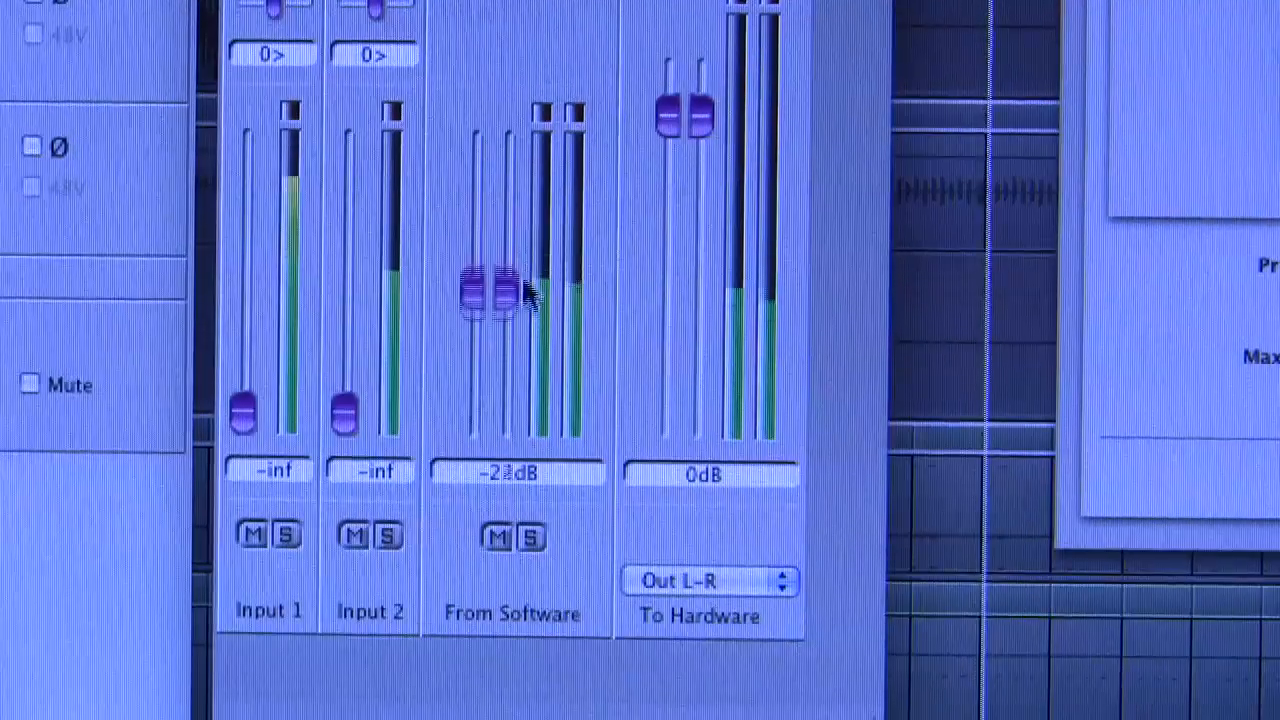
left_click_drag(484, 290, 504, 316)
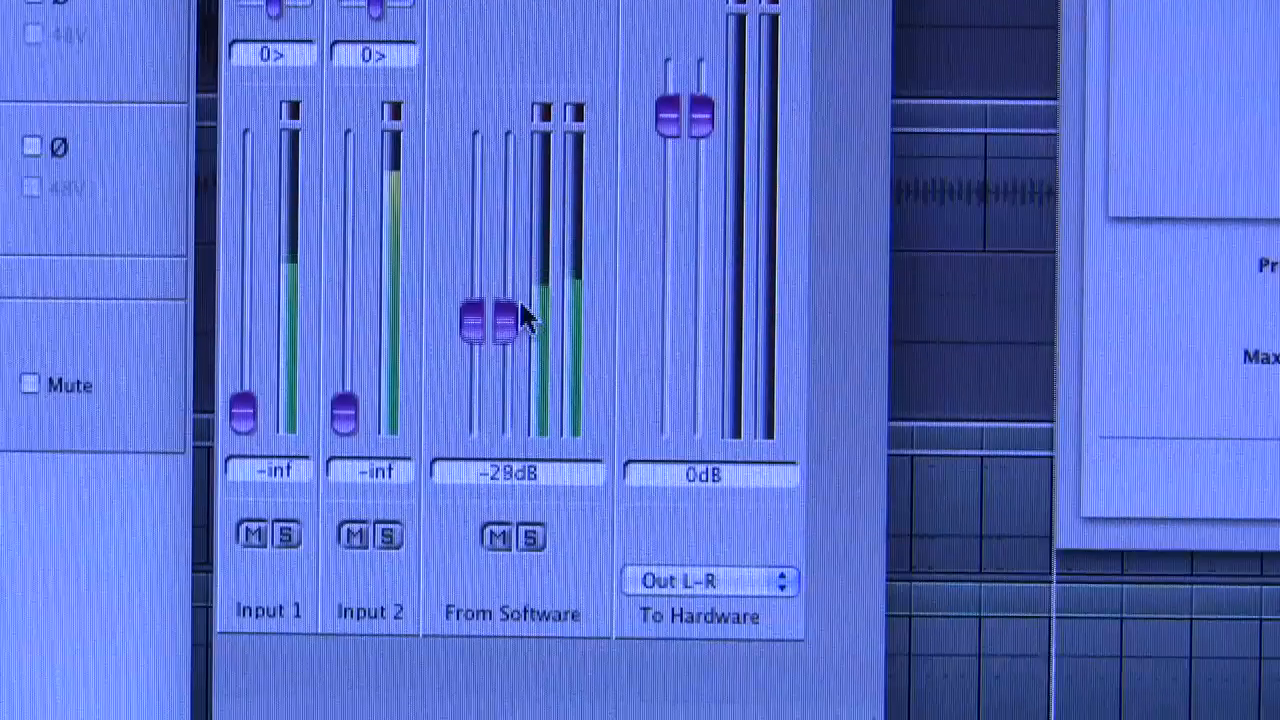
left_click_drag(490, 316, 490, 340)
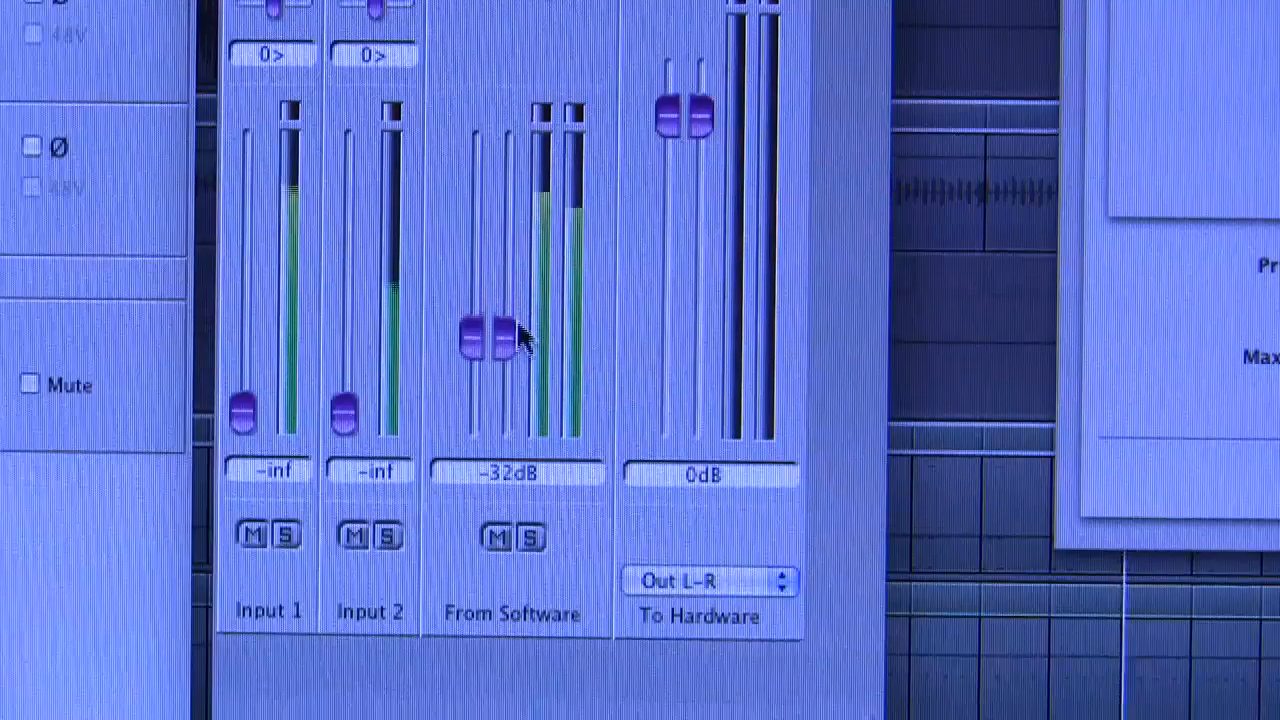
left_click_drag(488, 340, 488, 318)
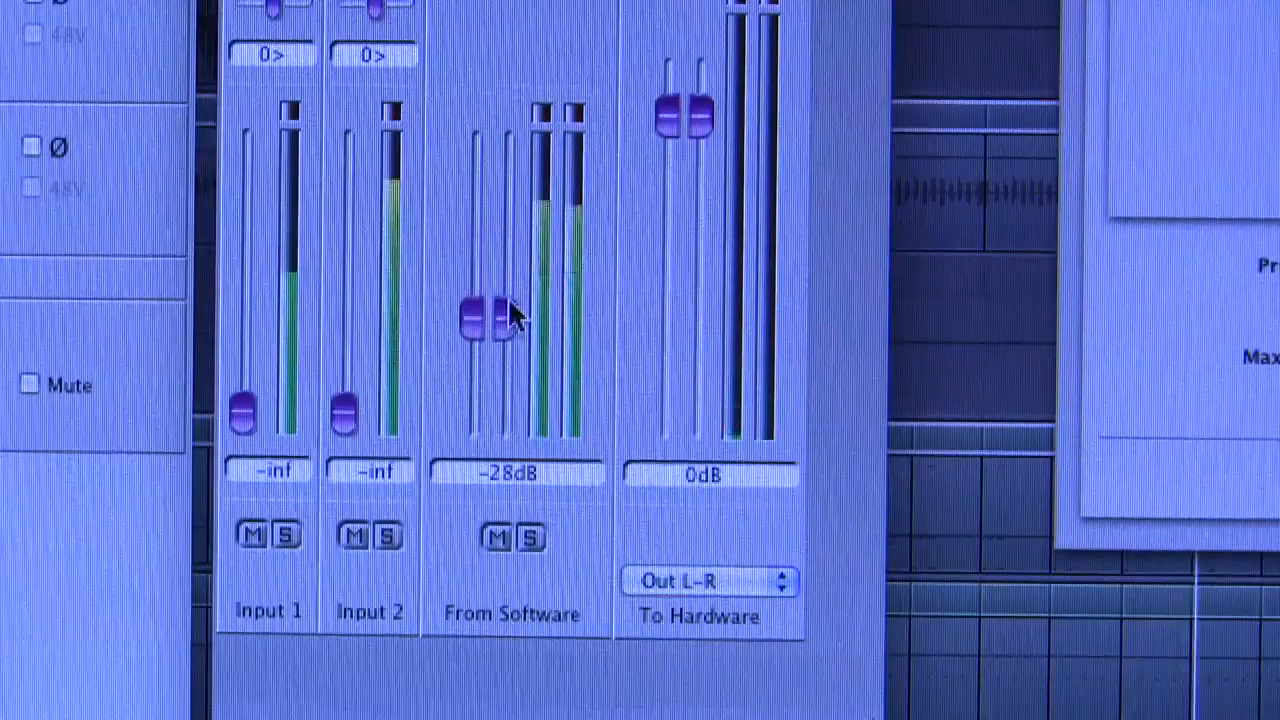
- Bring the From Software level up and settle it at about -12 dB
left_click_drag(484, 316, 564, 220)
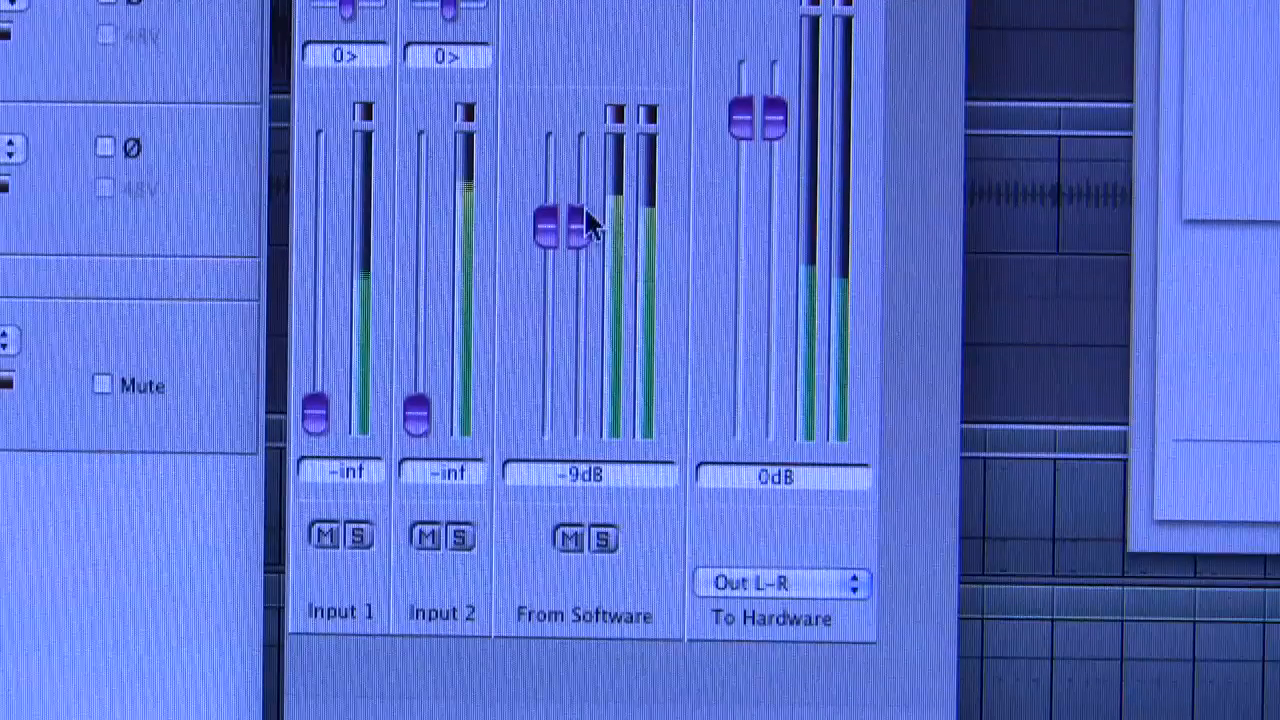
left_click_drag(560, 224, 560, 208)
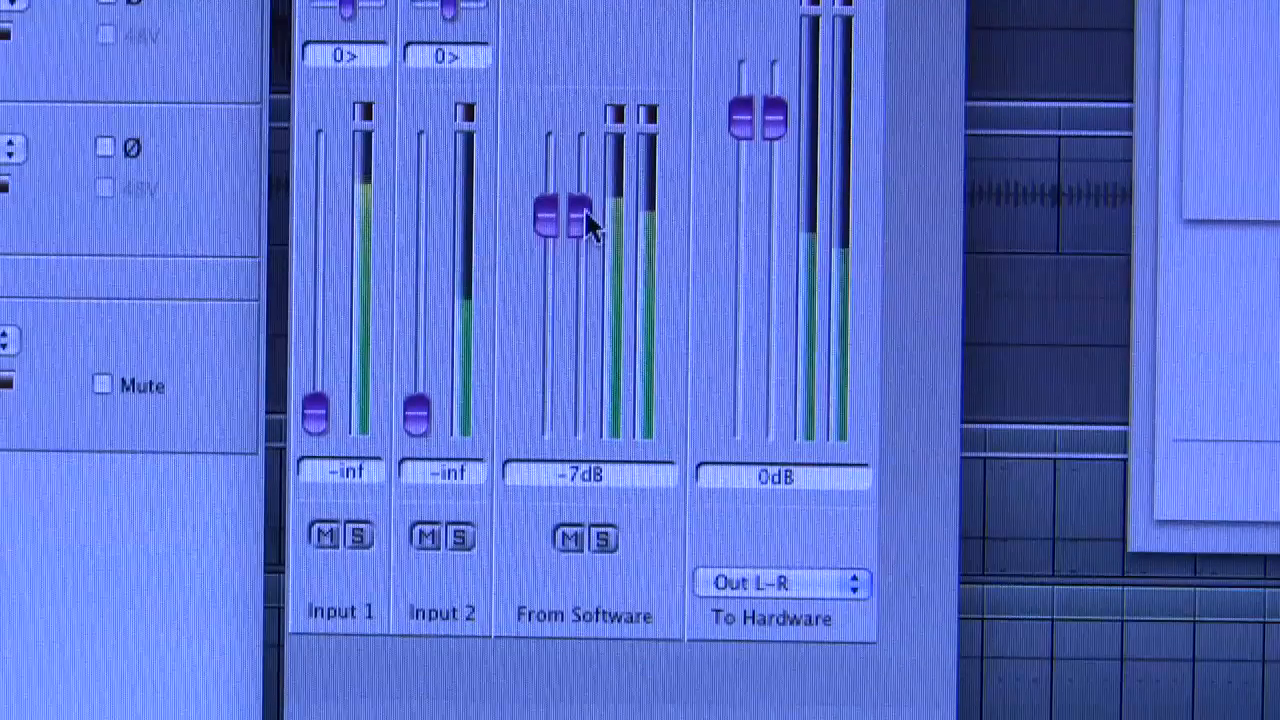
left_click_drag(560, 210, 560, 260)
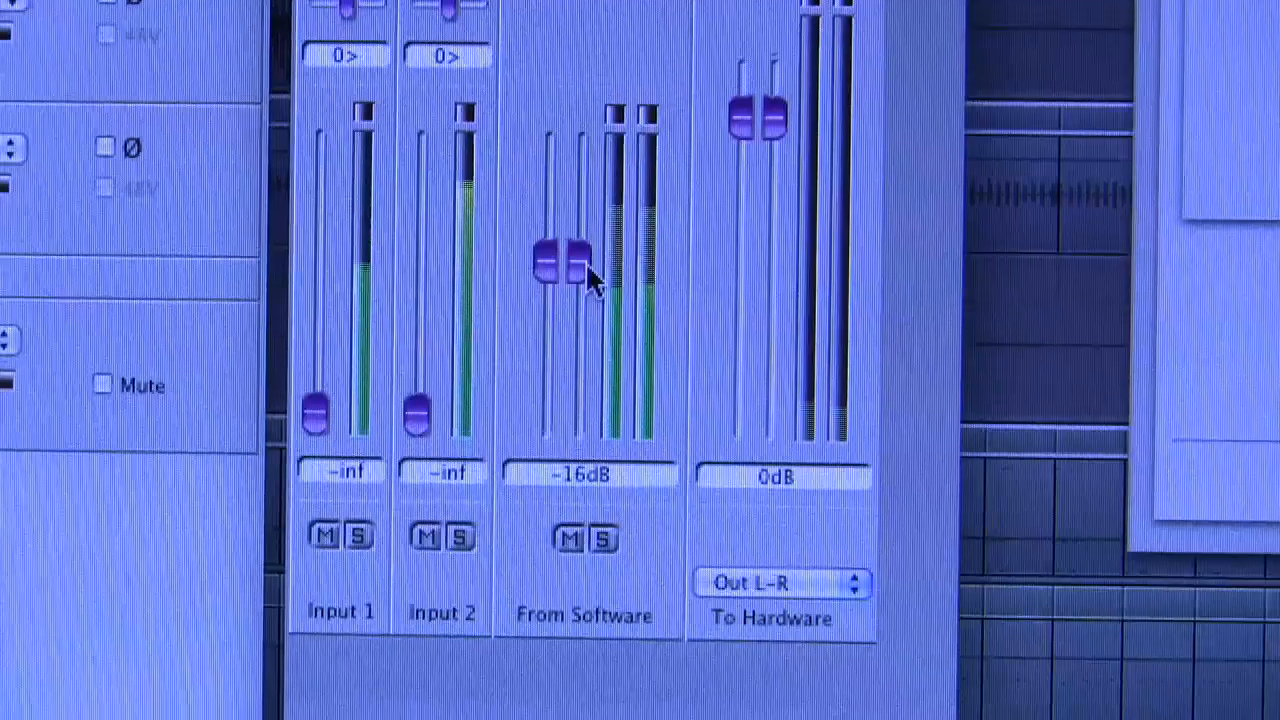
left_click_drag(560, 270, 560, 240)
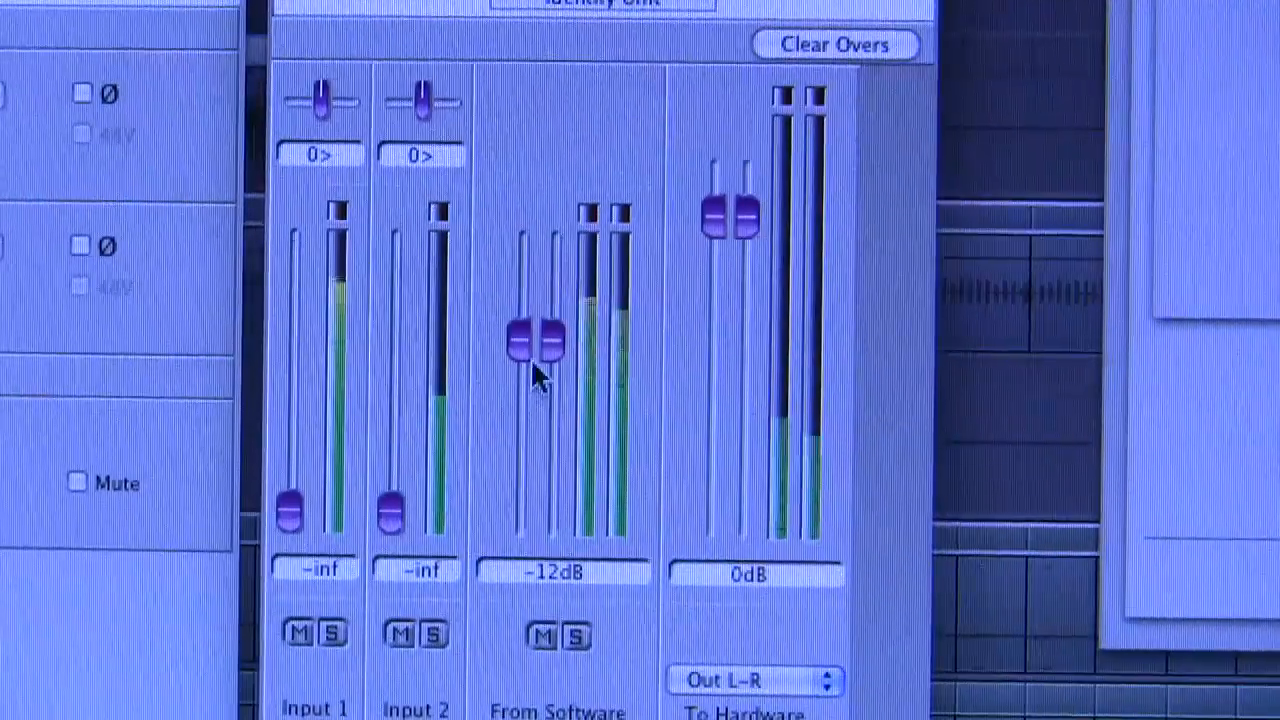
- Pull From Software to -inf and choose the mix's hardware output destination
left_click_drag(536, 344, 536, 510)
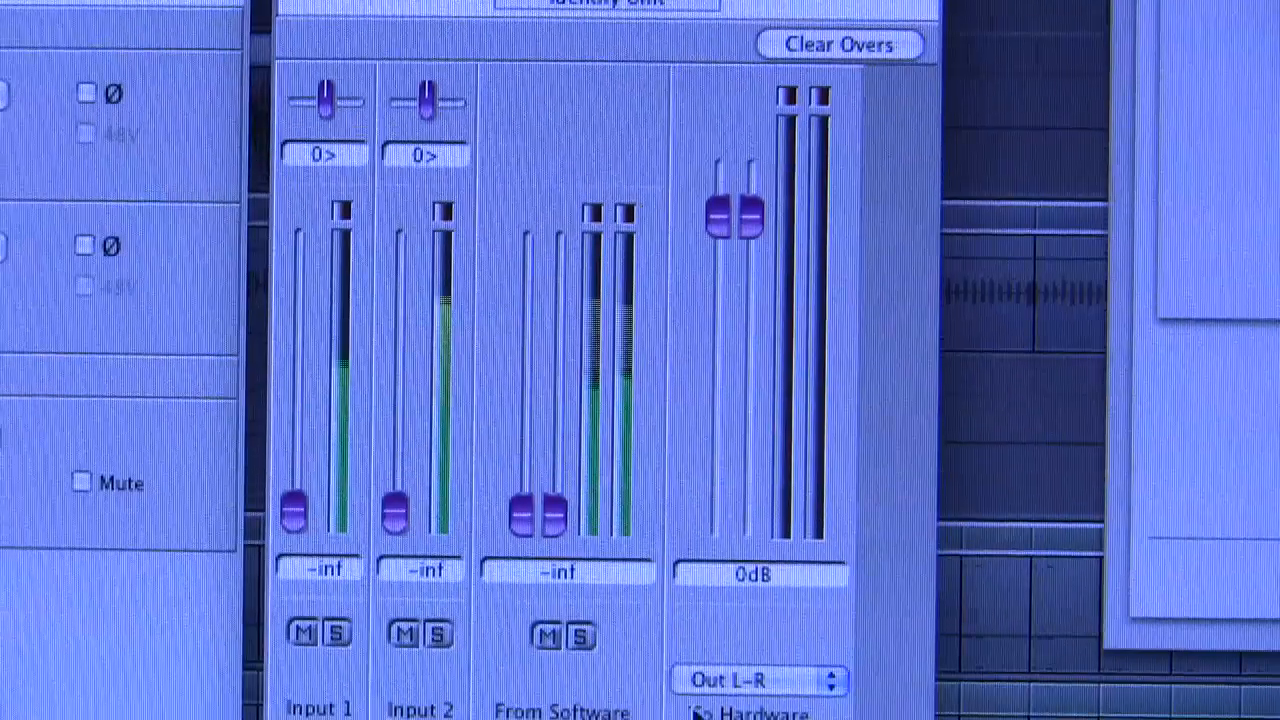
left_click(756, 680)
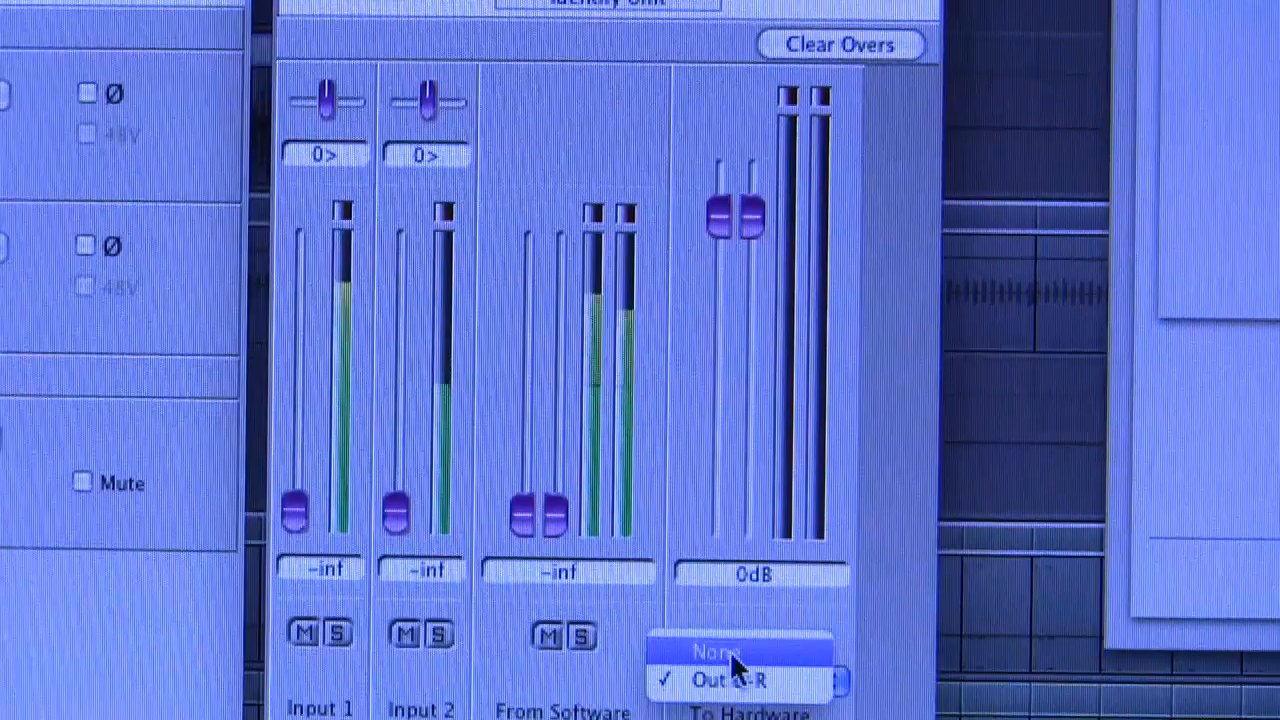
left_click(716, 652)
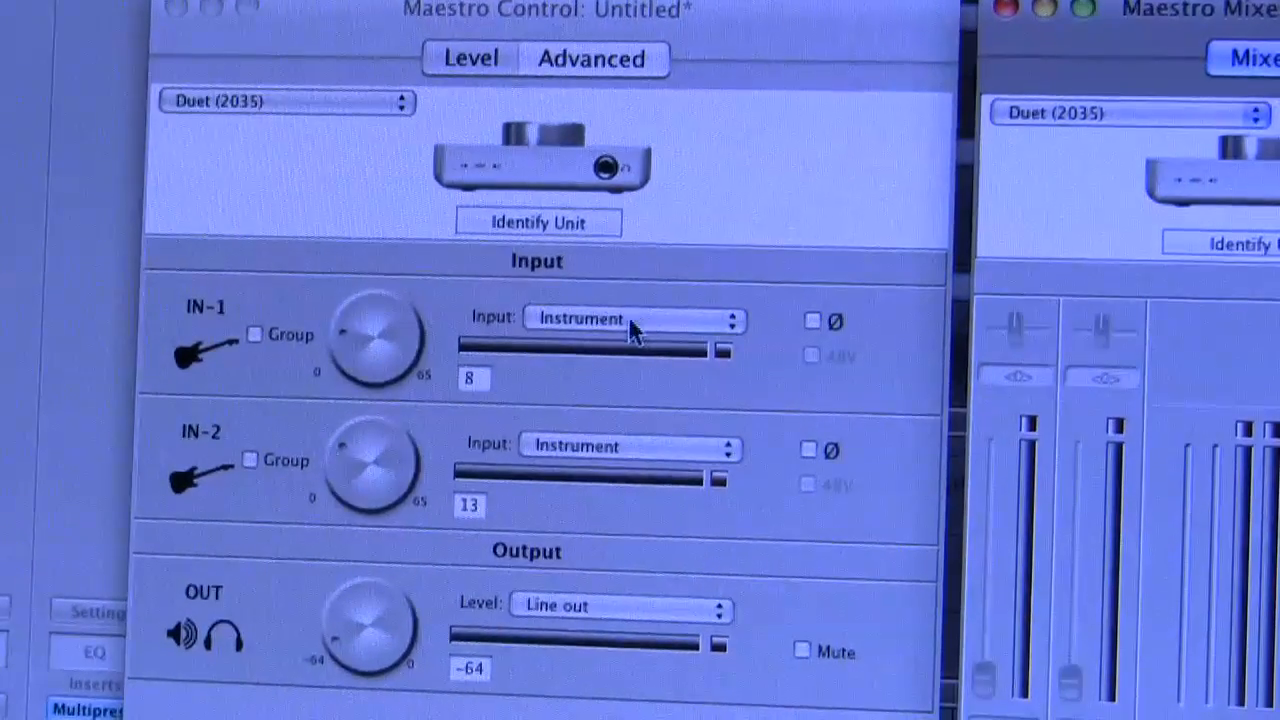
- Set IN-1 to XLR Mic with 48V and turn its gain up to about 54
left_click(636, 320)
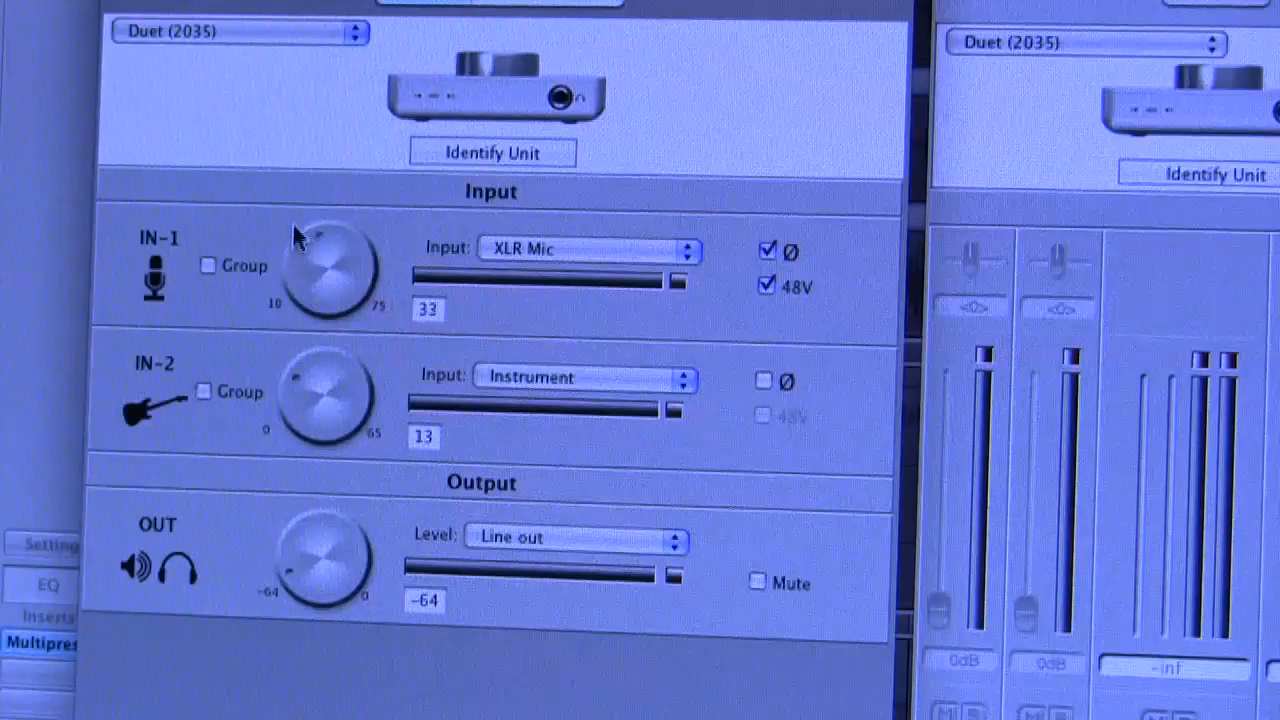
left_click_drag(330, 250, 344, 240)
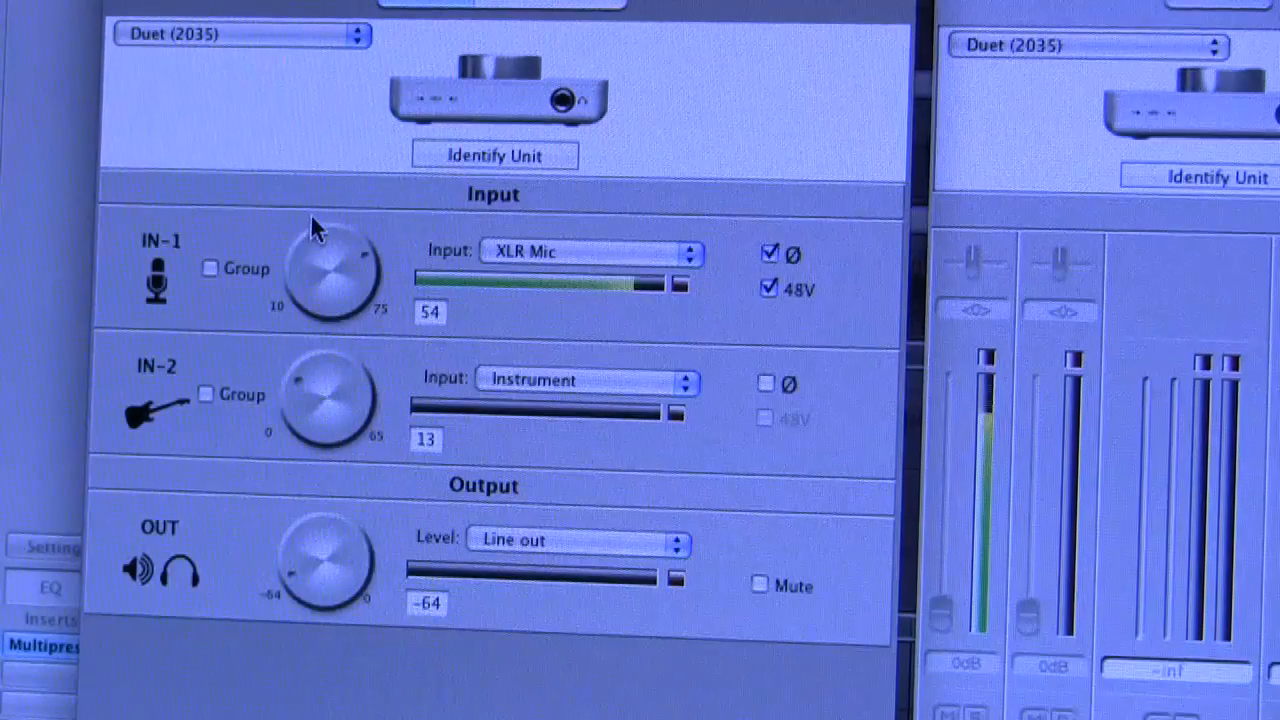
left_click_drag(324, 260, 320, 280)
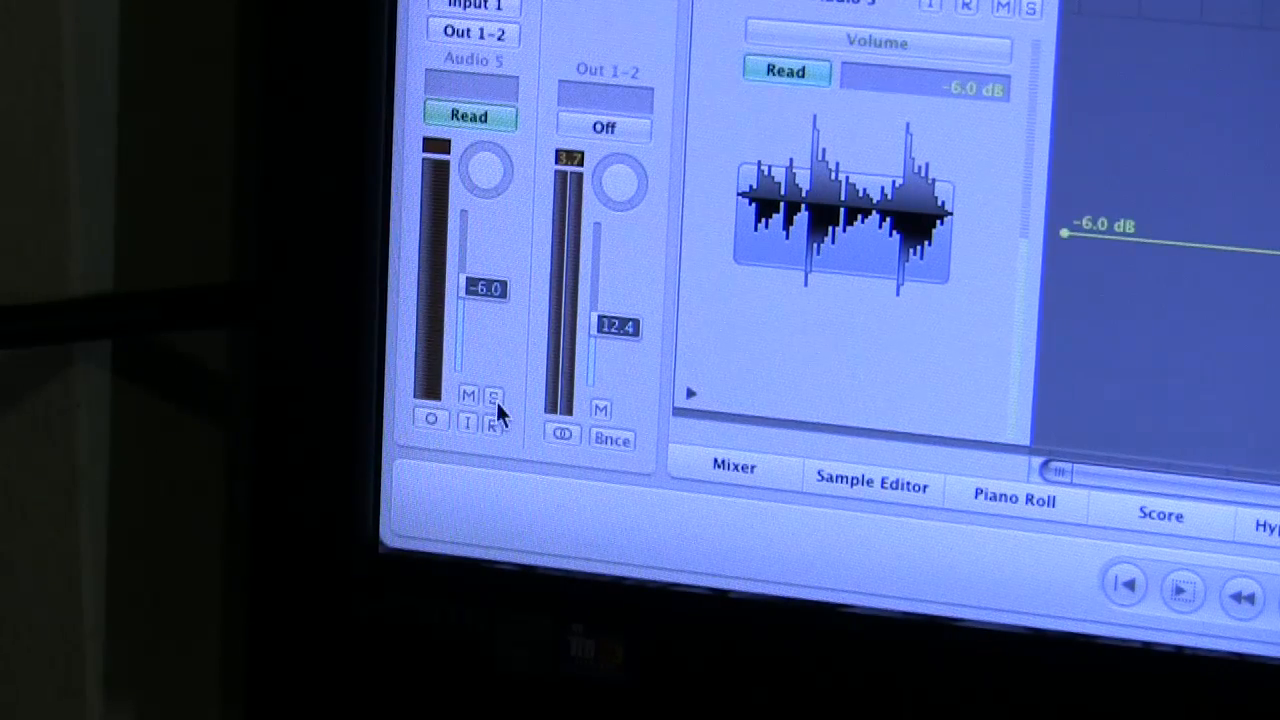
- Record-arm the Audio 5 track and set its volume fader to -7.6 dB
left_click(492, 424)
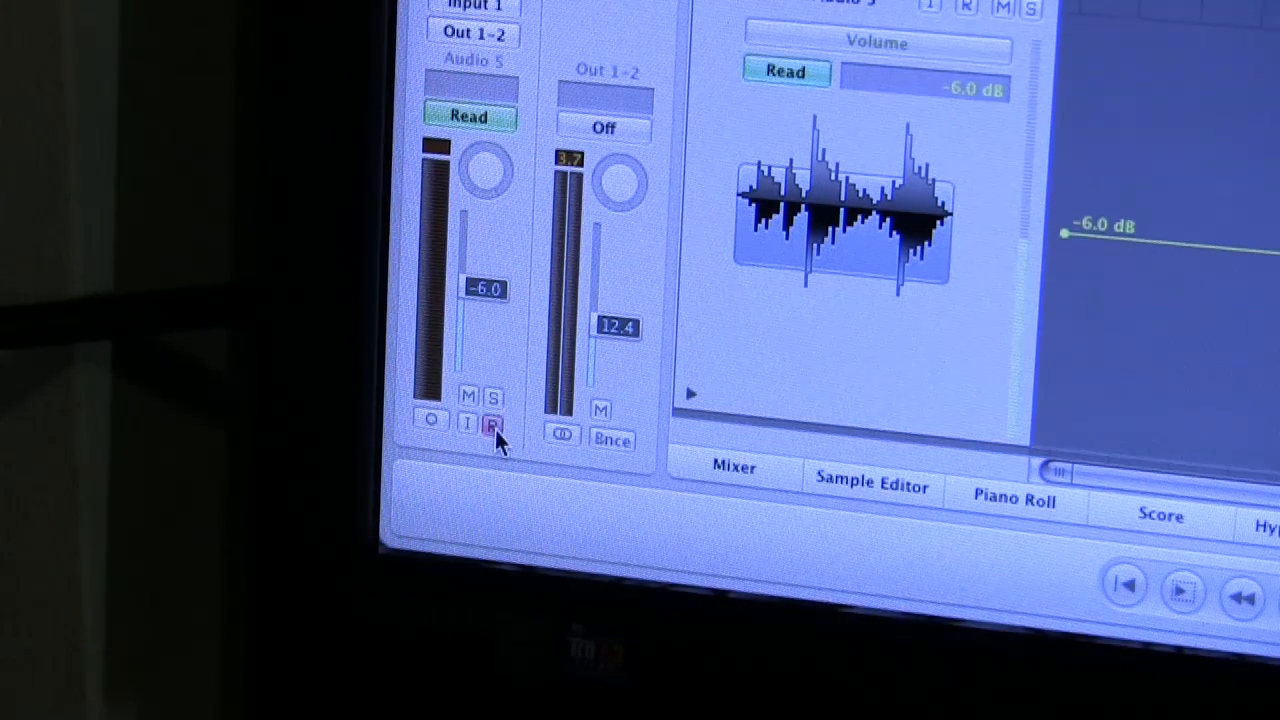
left_click(492, 424)
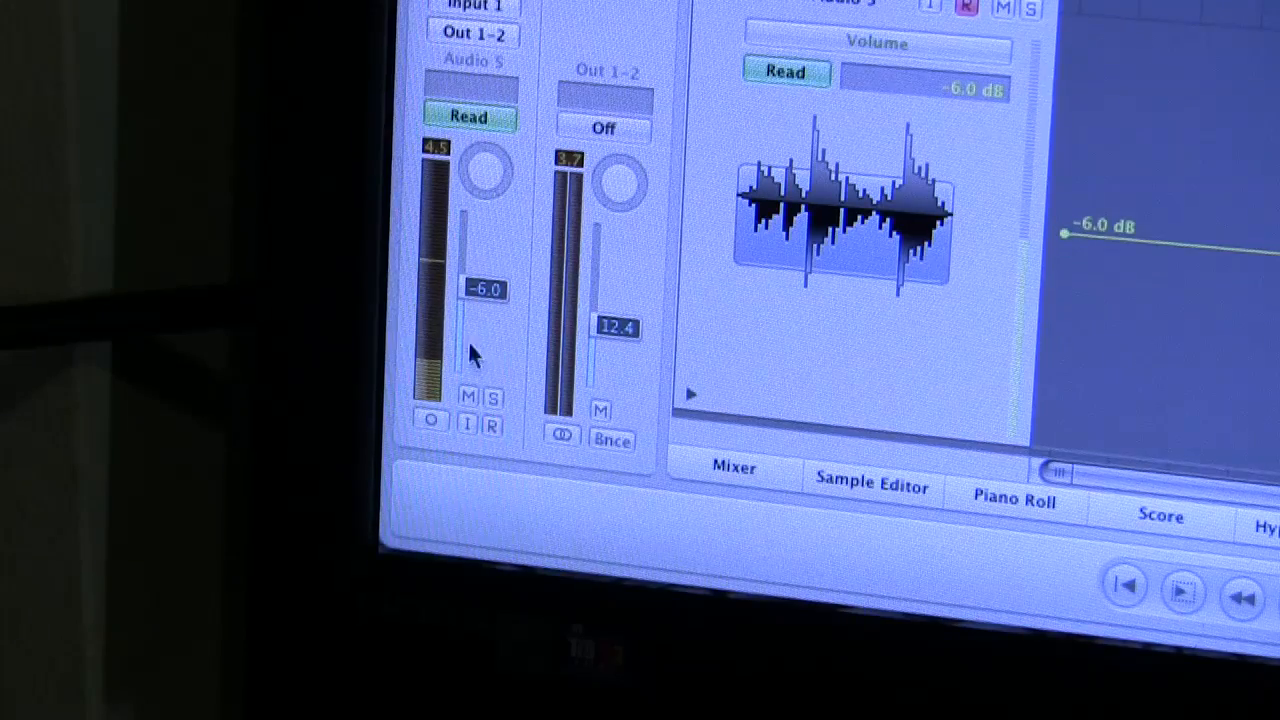
left_click(490, 424)
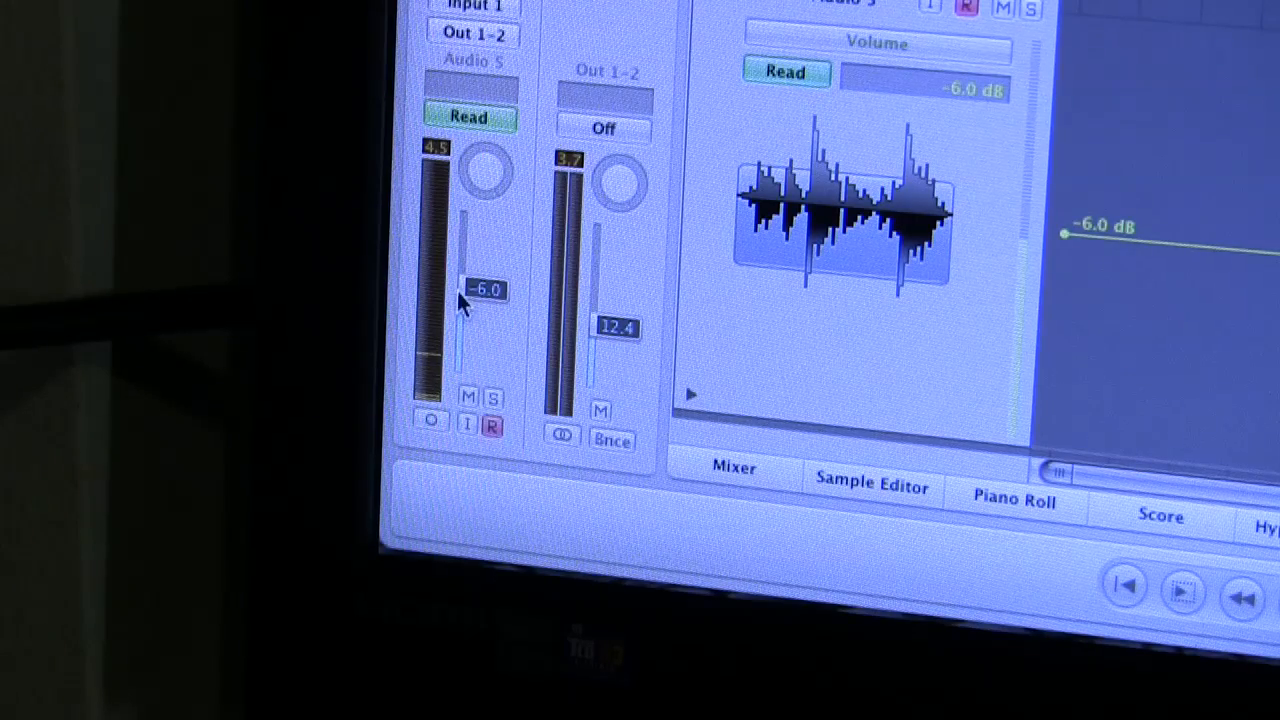
left_click_drag(484, 292, 484, 300)
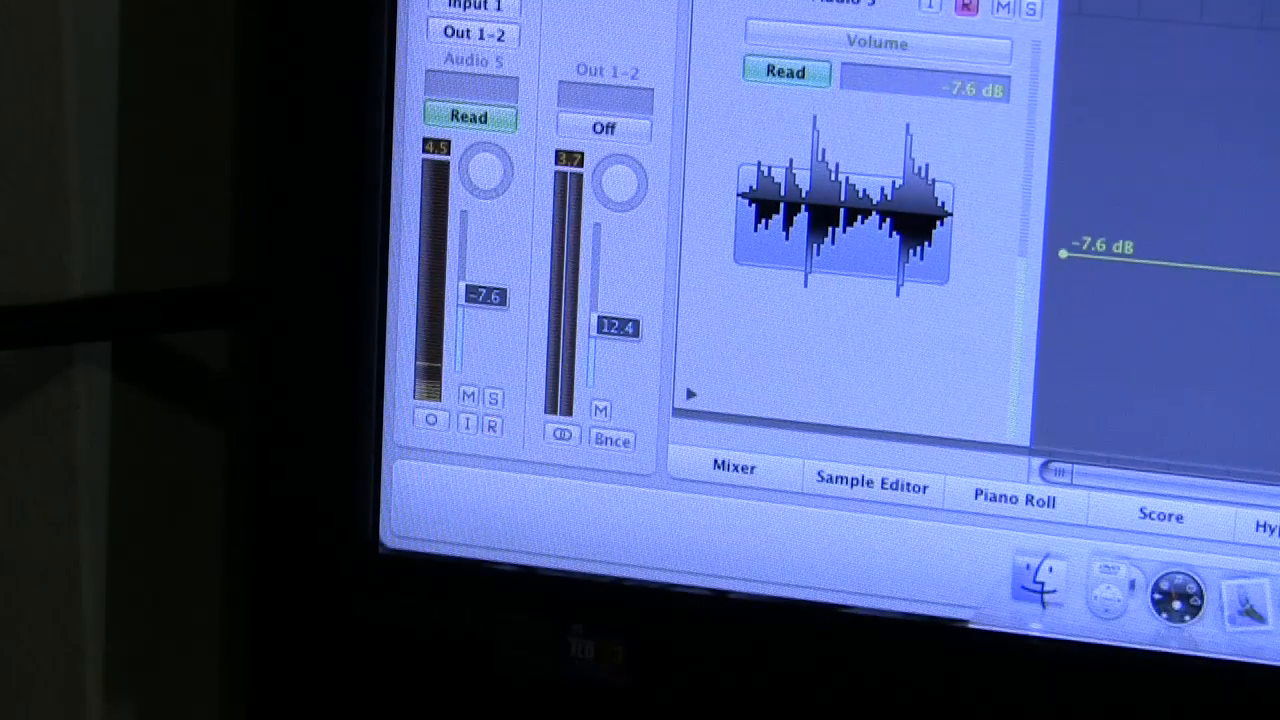
left_click(492, 424)
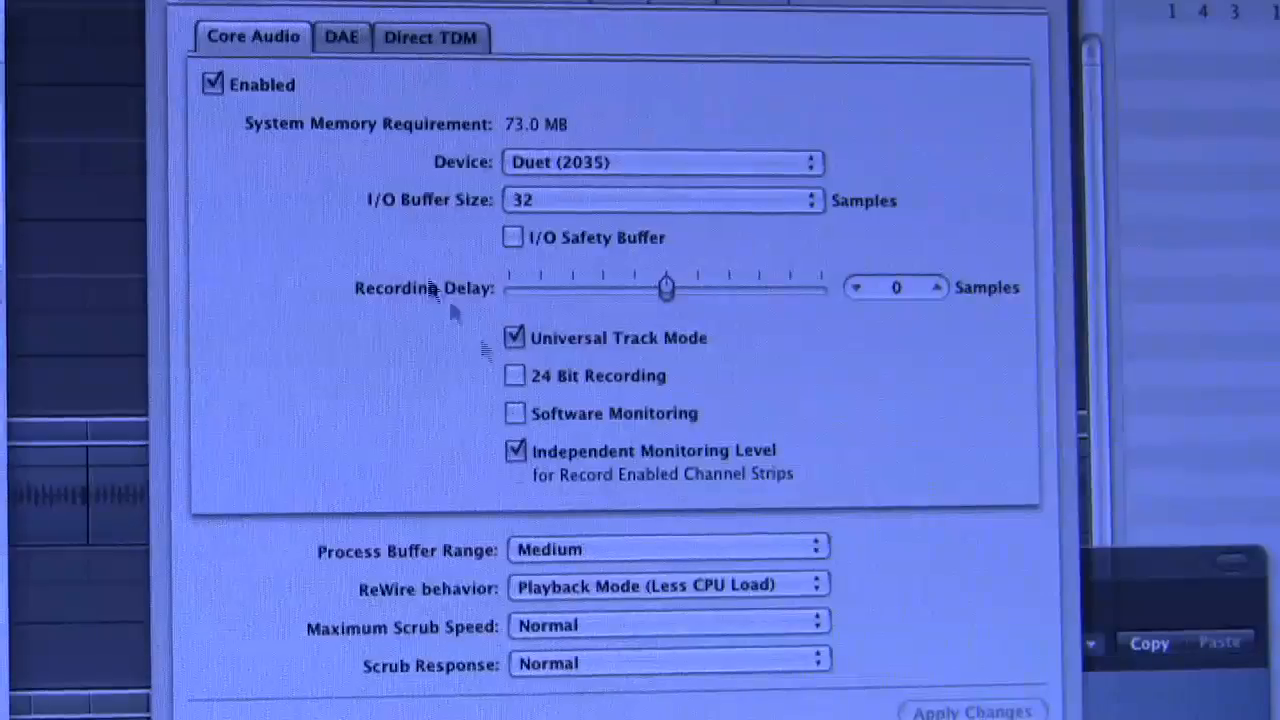
- Tick Software Monitoring in Logic's Core Audio preferences
left_click(512, 412)
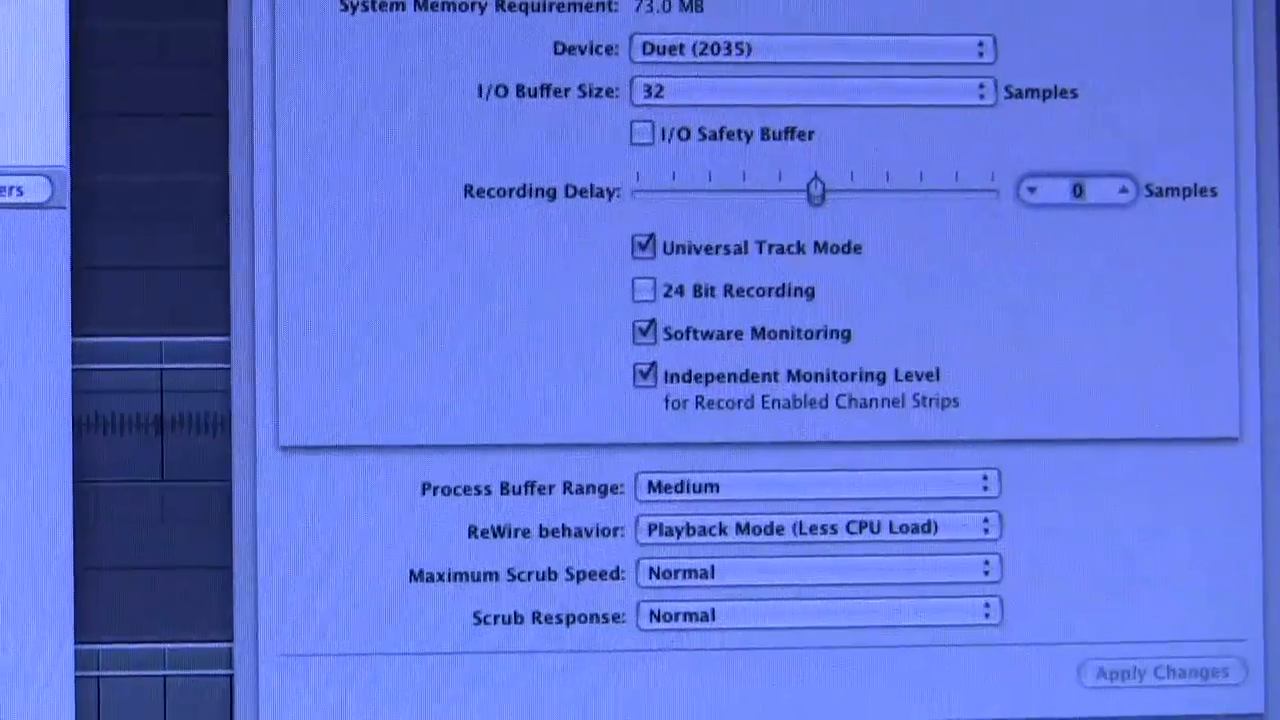
- Untick Software Monitoring in the Core Audio preferences
left_click(644, 332)
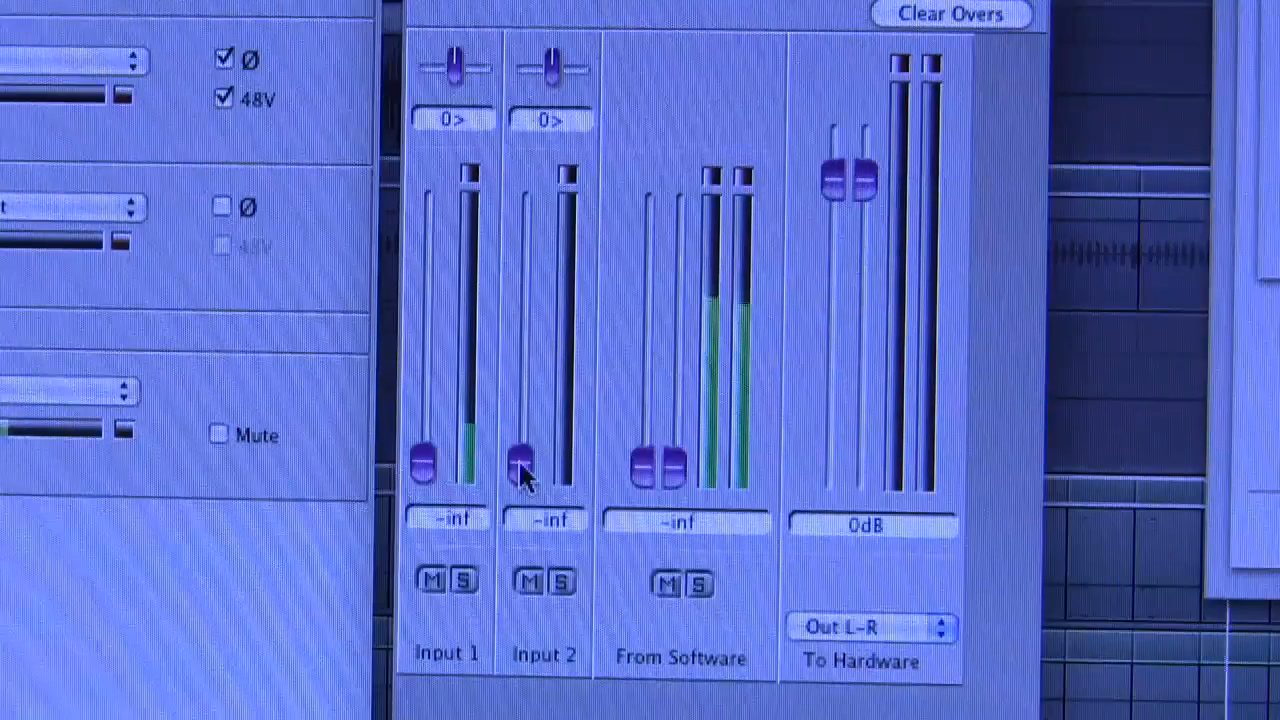
- Raise Input 1 to about 1 dB and set From Software playback to -21 dB
left_click_drag(660, 460, 664, 384)
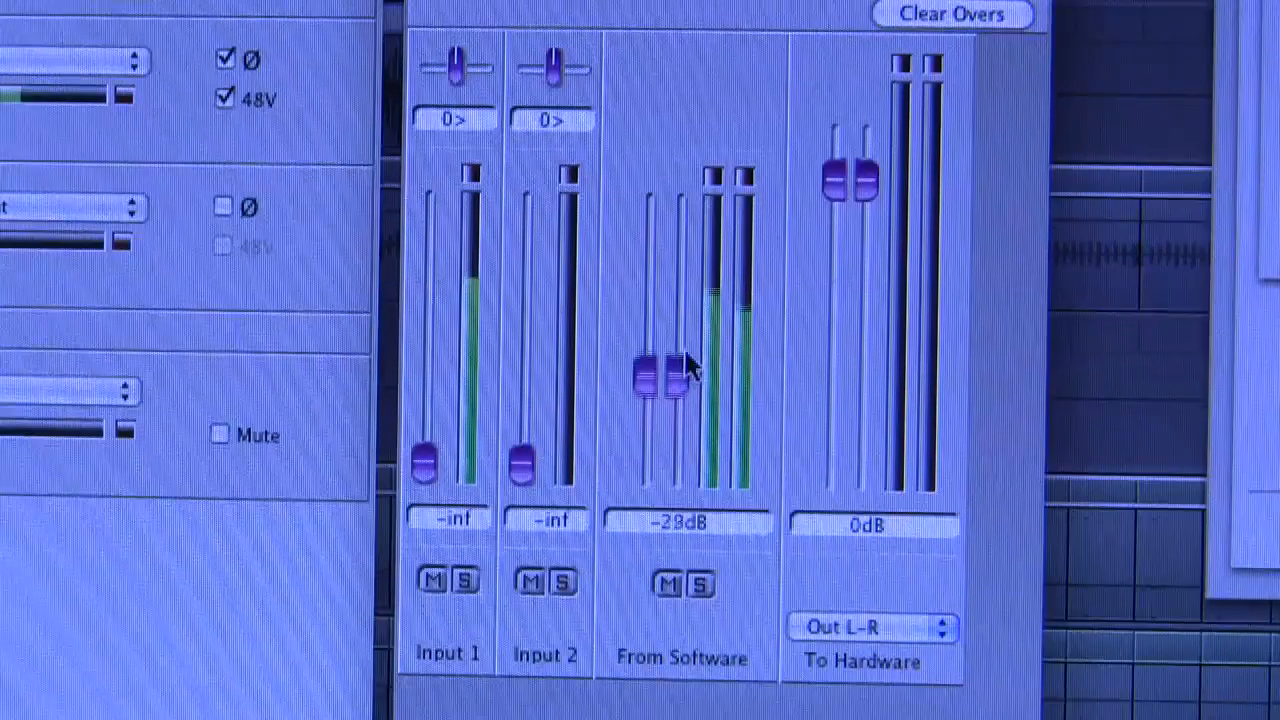
left_click_drag(684, 370, 684, 300)
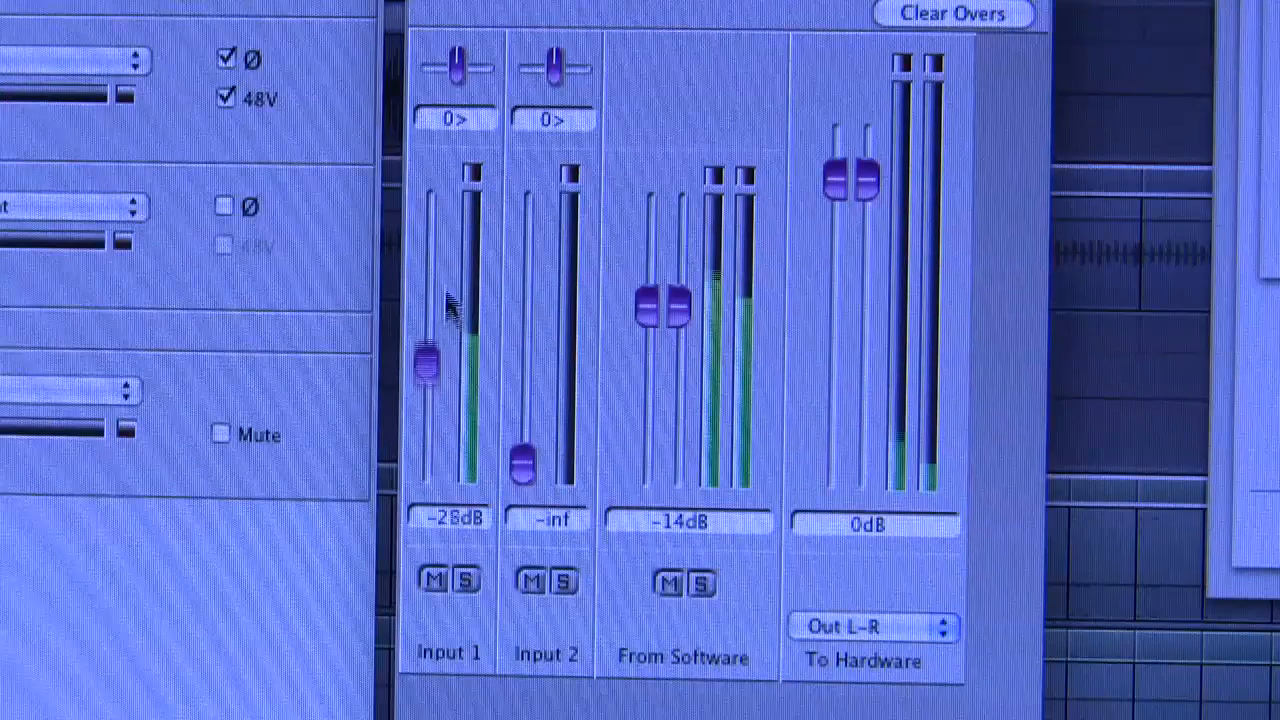
left_click_drag(430, 370, 430, 244)
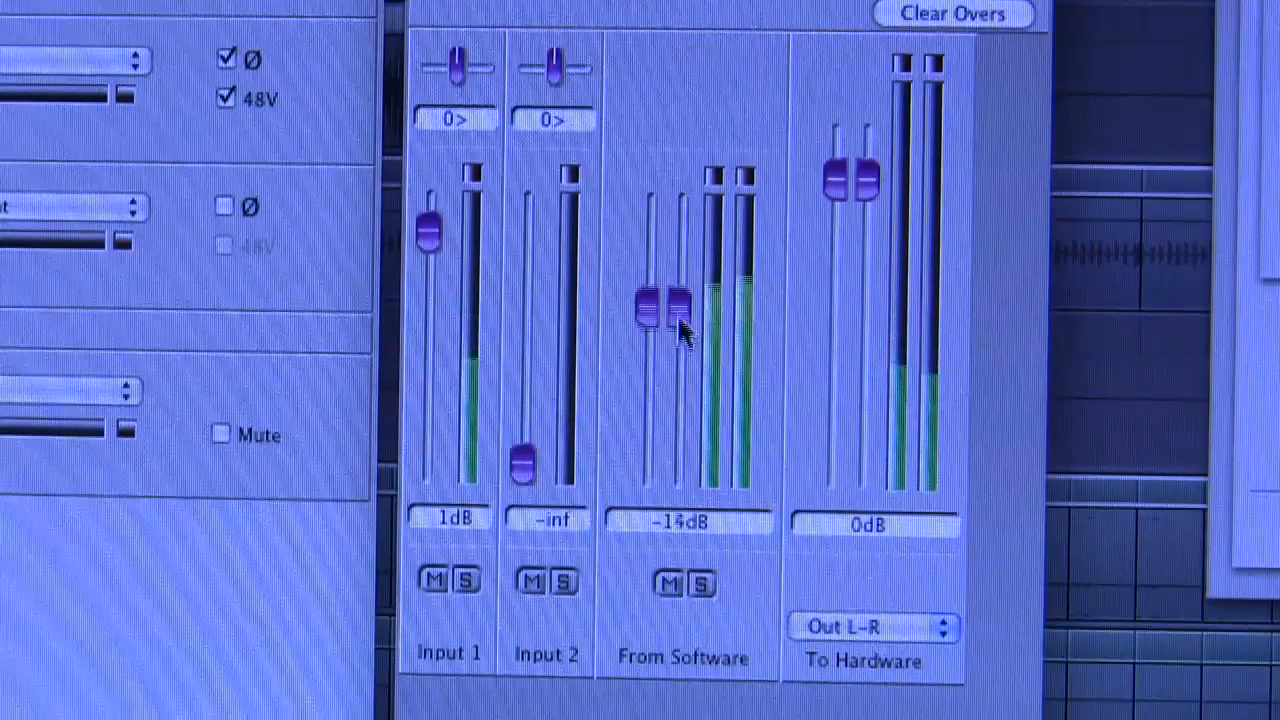
left_click_drag(668, 304, 668, 320)
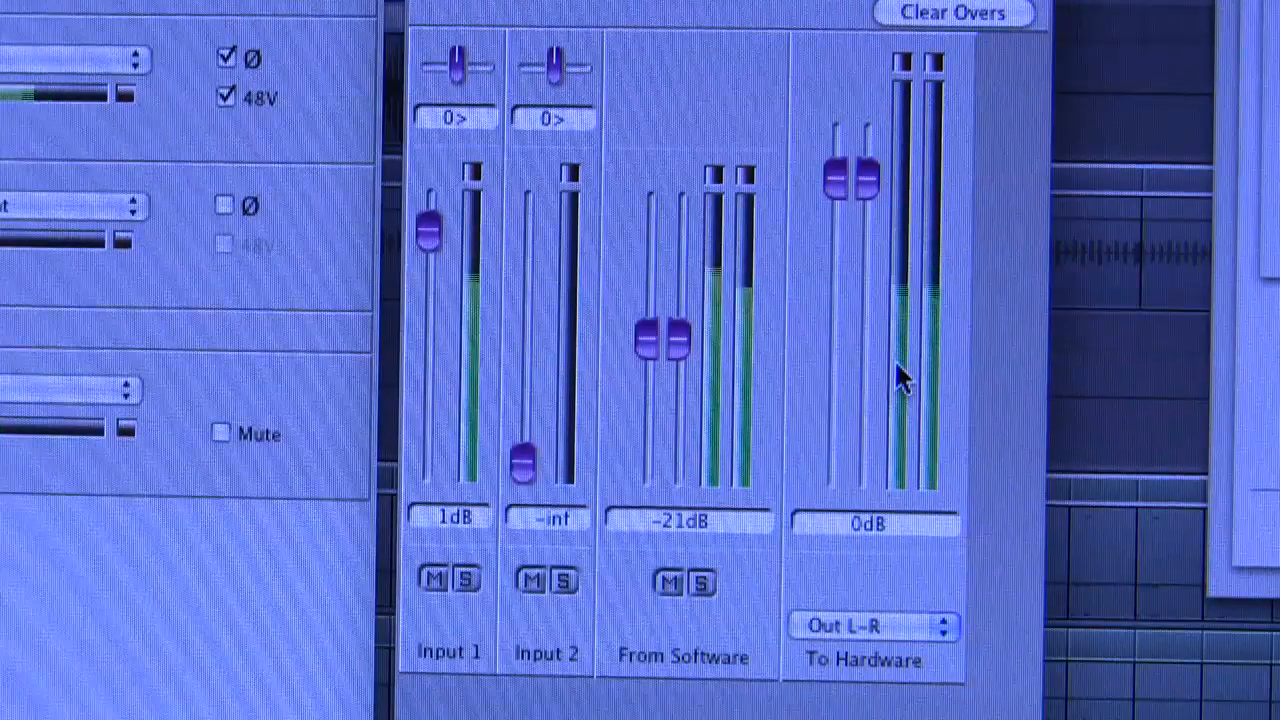
left_click_drag(662, 338, 676, 320)
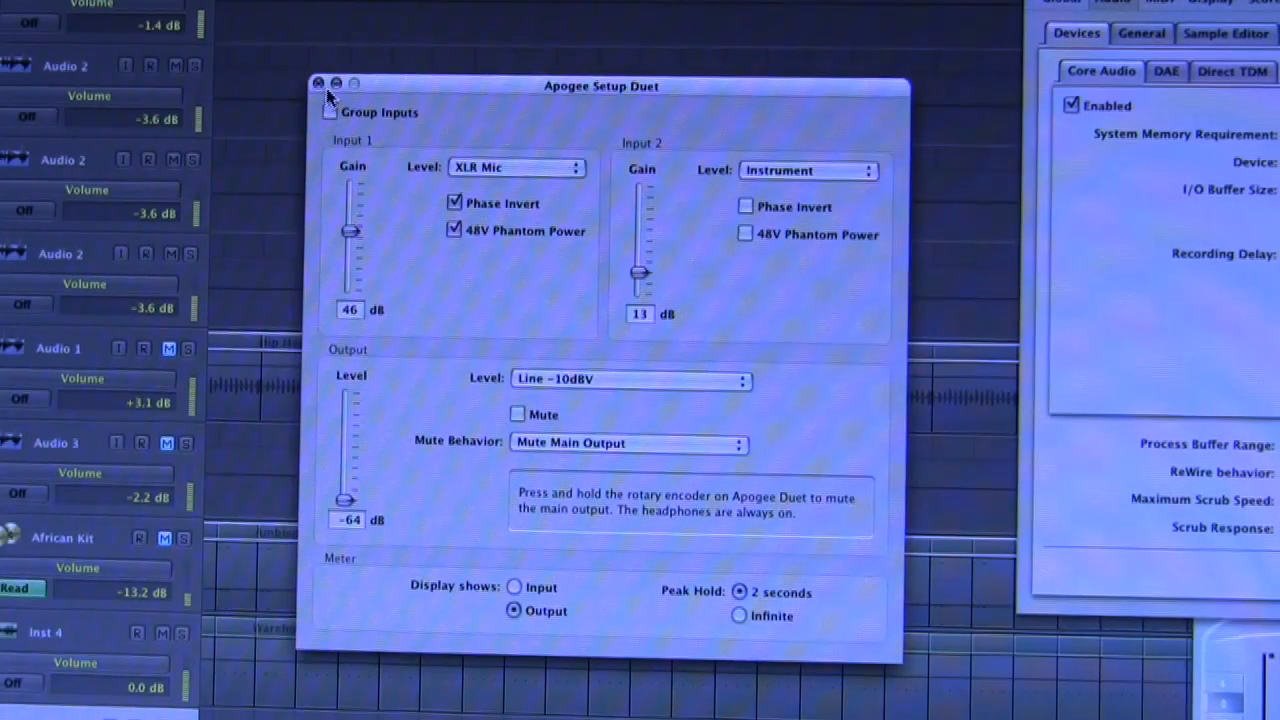
- Close the Apogee Setup Duet window, leaving Logic's arrange area visible
left_click(320, 84)
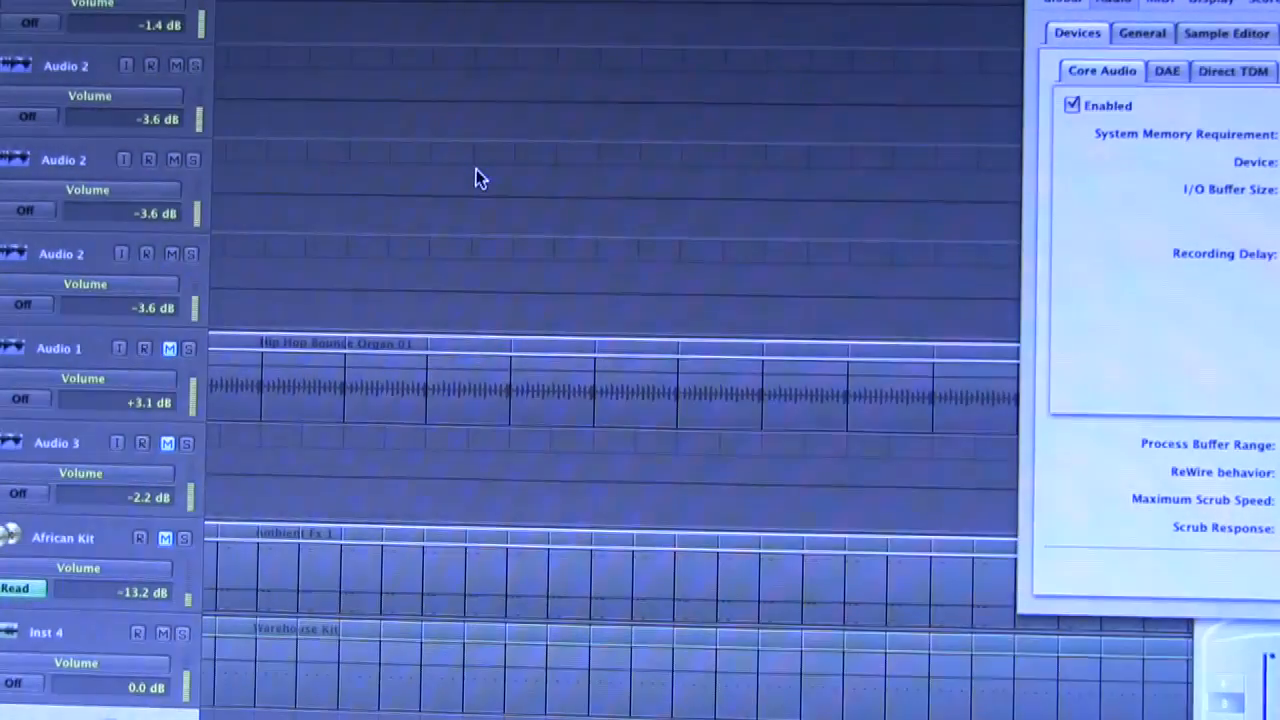